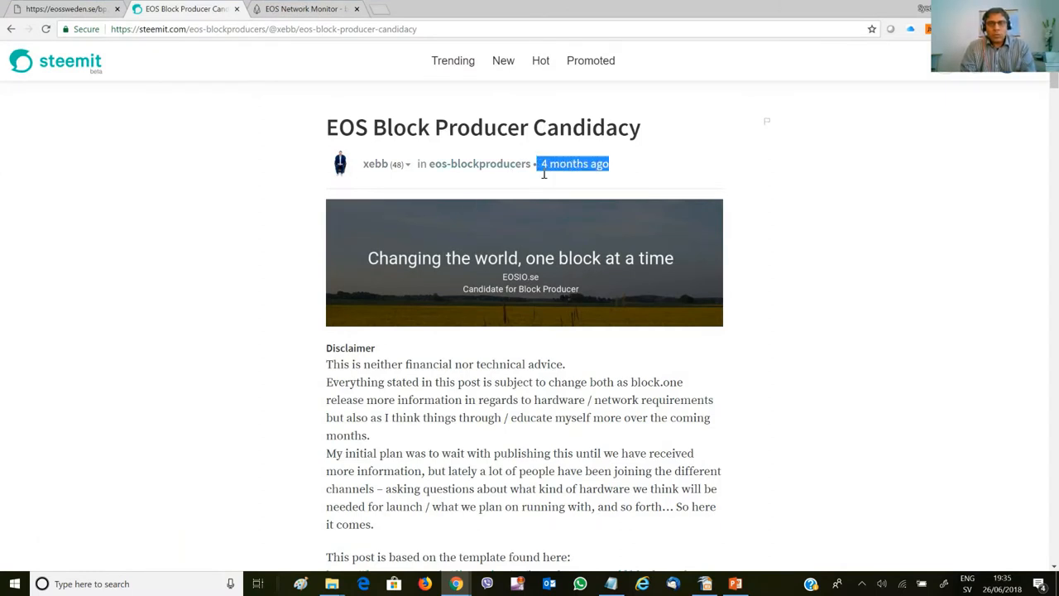
Review the swedencornet account info on EOS Network Monitor, briefly highlighting the organization line.
{"action": "scroll", "scroll_direction": "down", "scroll_amount": 3}
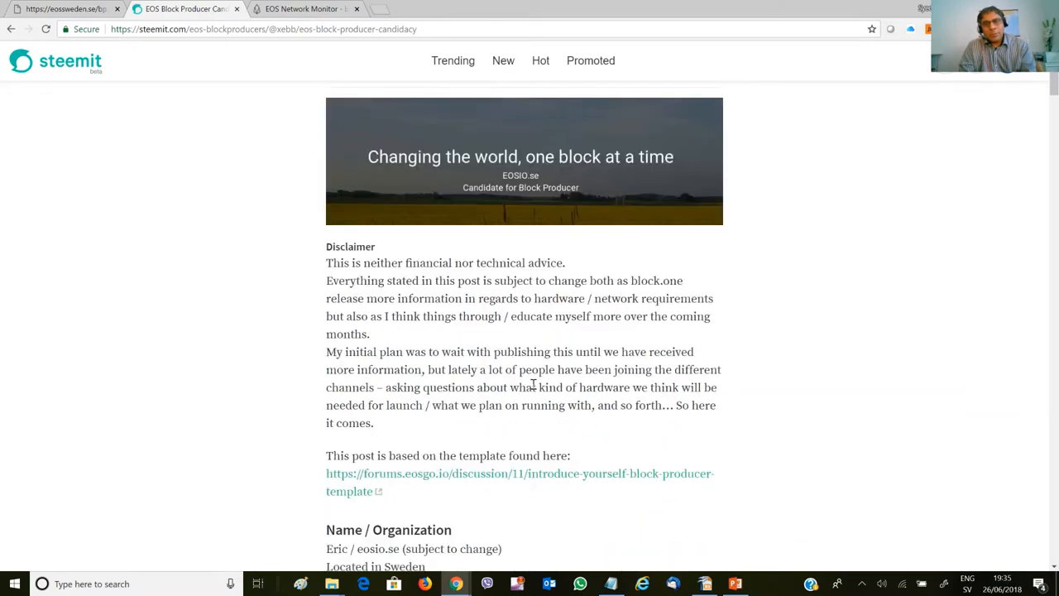
{"action": "scroll", "scroll_direction": "down", "scroll_amount": 3}
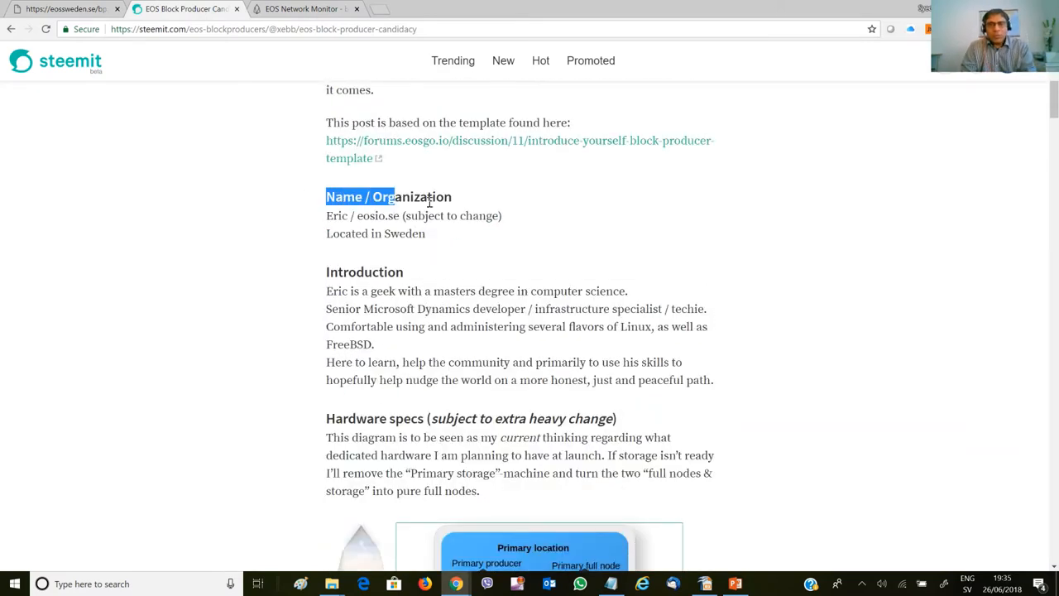
{"action": "left_click", "coordinate": [404, 228]}
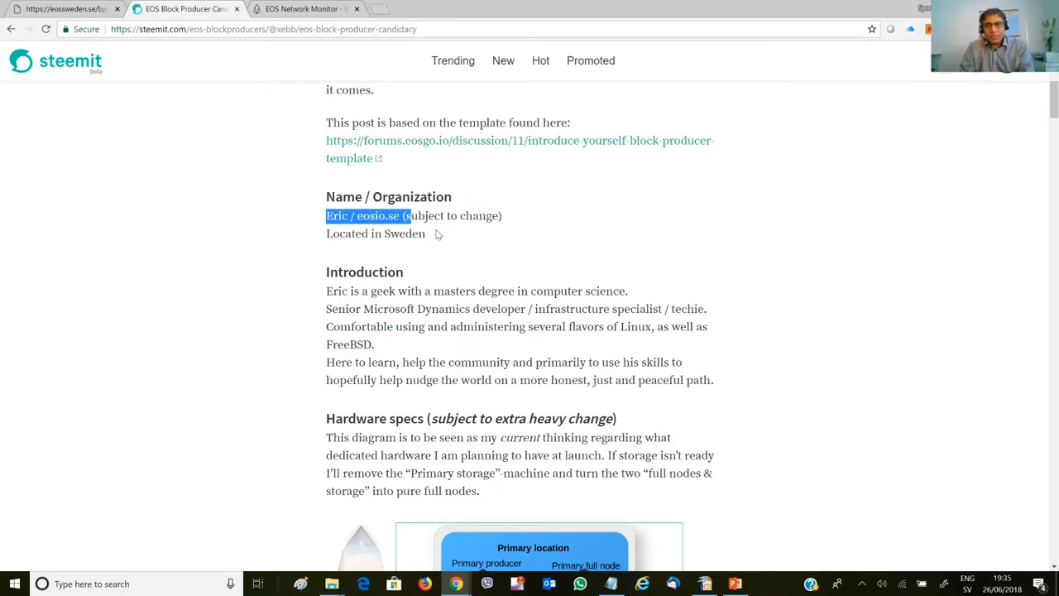
{"action": "left_click", "coordinate": [439, 235]}
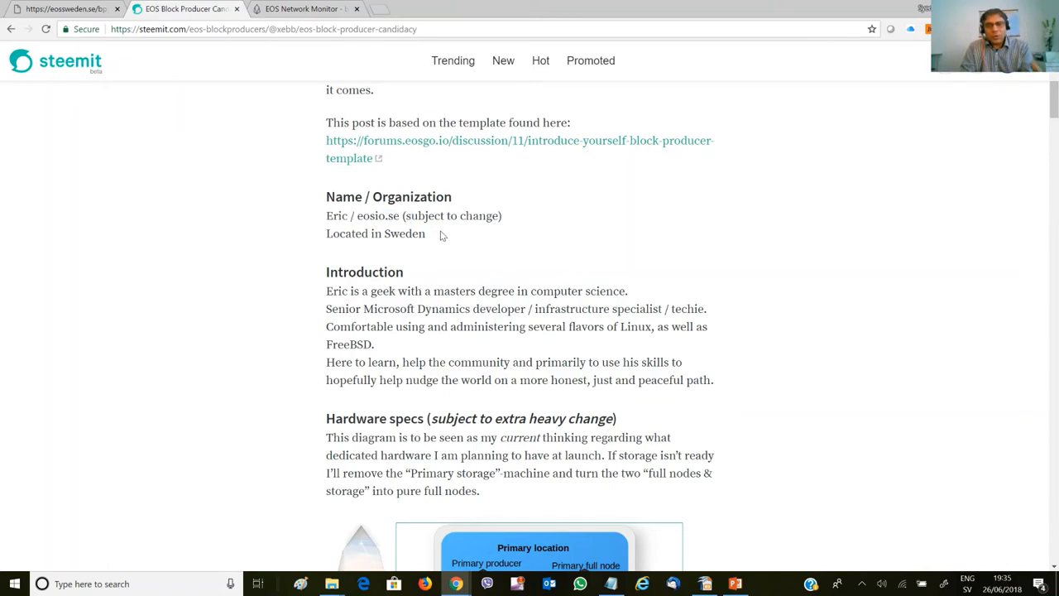
{"action": "scroll", "scroll_direction": "up", "scroll_amount": 3}
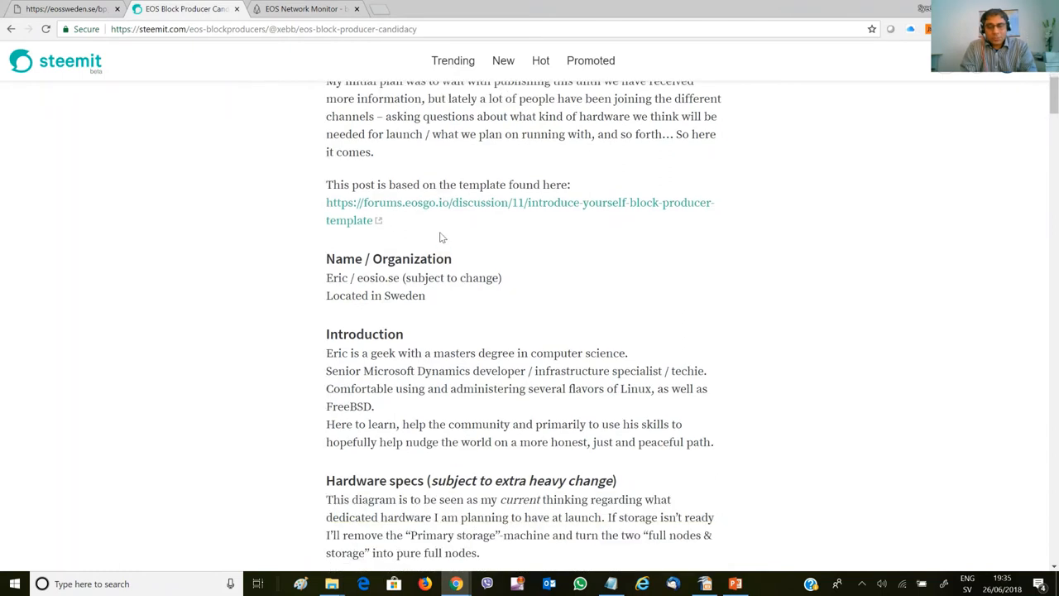
{"action": "mouse_move", "coordinate": [434, 281]}
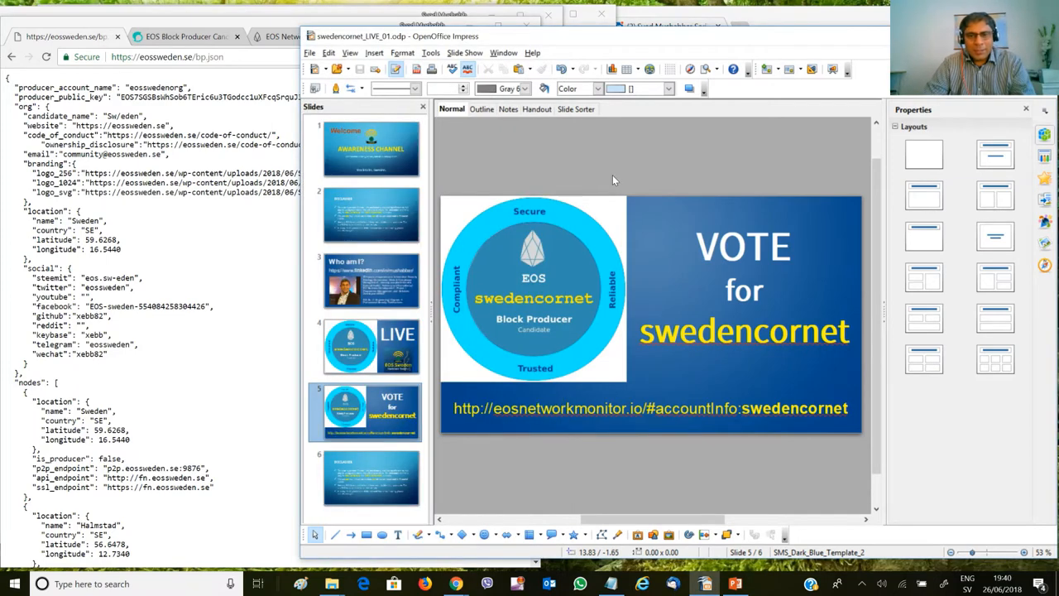
{"action": "mouse_move", "coordinate": [398, 379]}
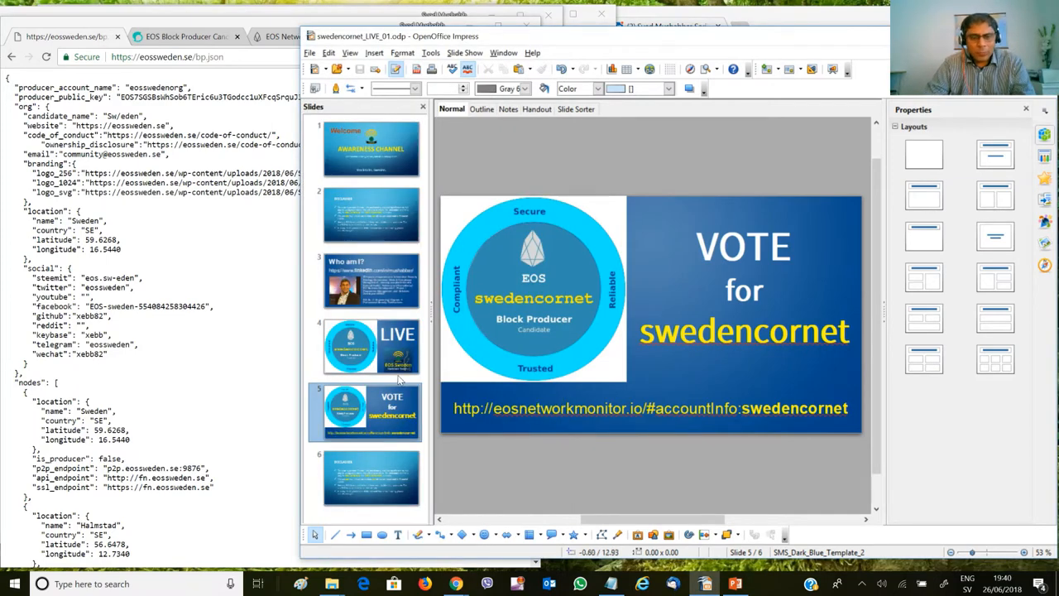
{"action": "mouse_move", "coordinate": [554, 147]}
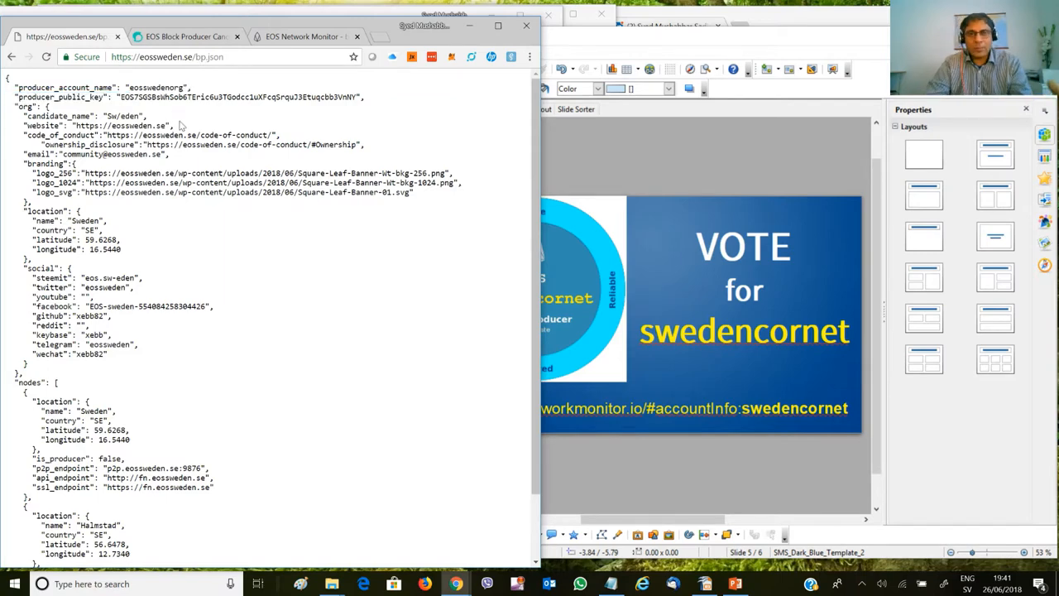
{"action": "mouse_move", "coordinate": [180, 132]}
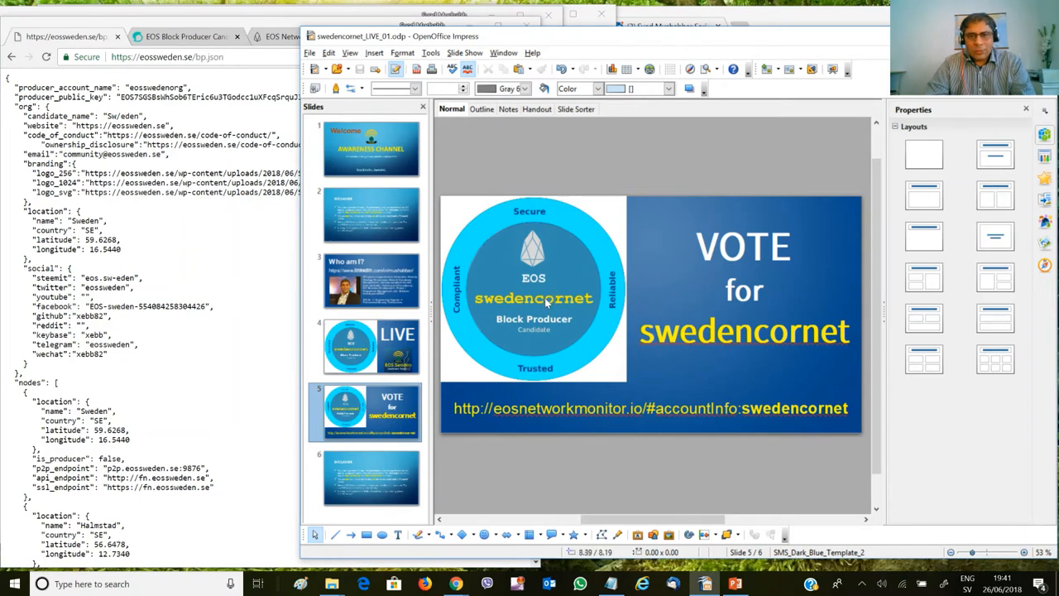
{"action": "mouse_move", "coordinate": [544, 305]}
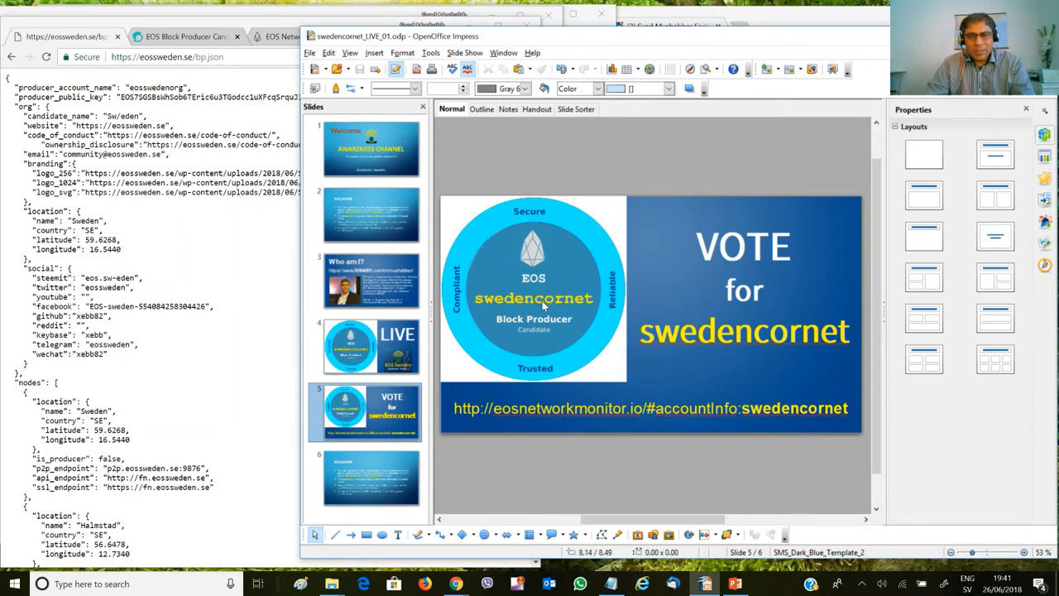
{"action": "mouse_move", "coordinate": [504, 329]}
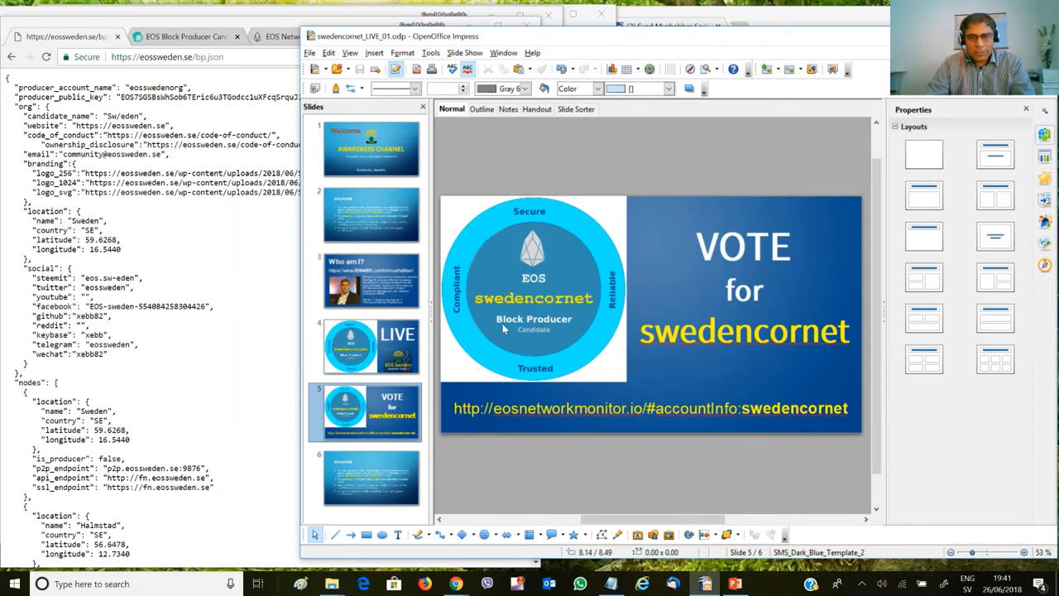
{"action": "mouse_move", "coordinate": [576, 311]}
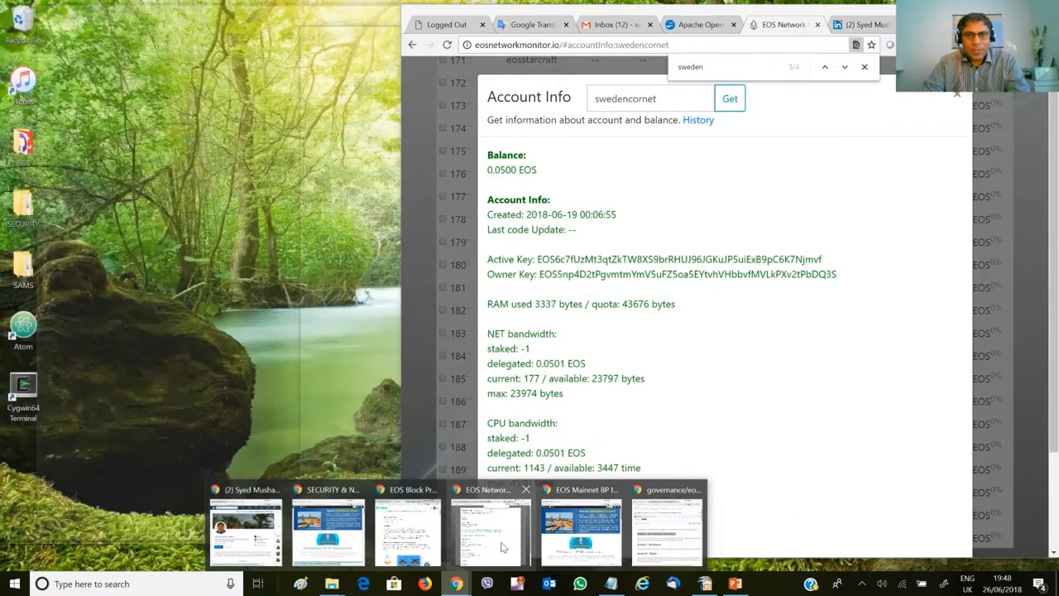
Bring the swedencornet WordPress site forward and view its Core Values page.
{"action": "left_click", "coordinate": [581, 529]}
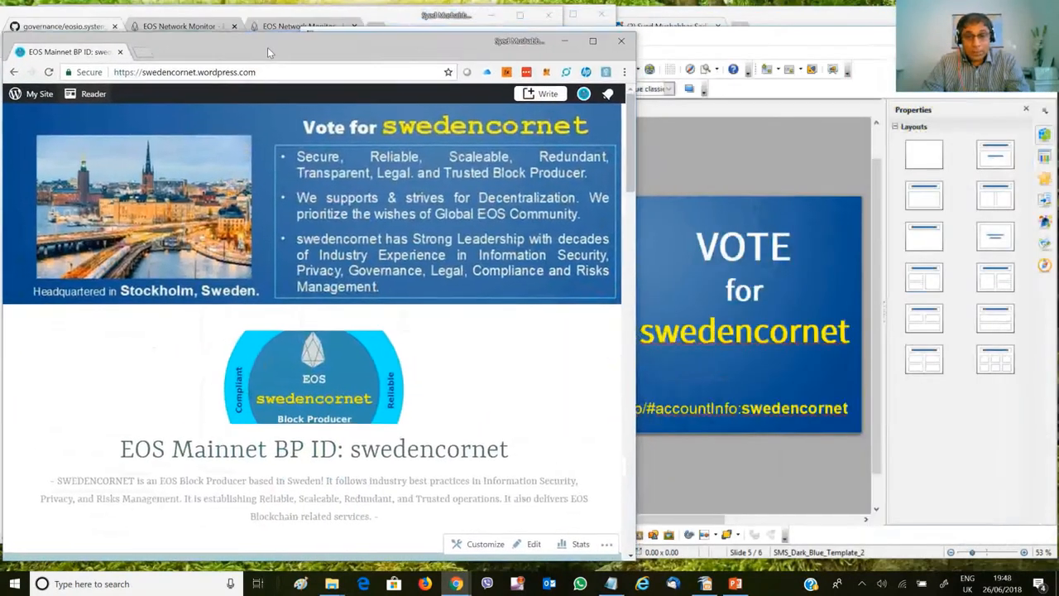
{"action": "scroll", "scroll_direction": "down", "scroll_amount": 3}
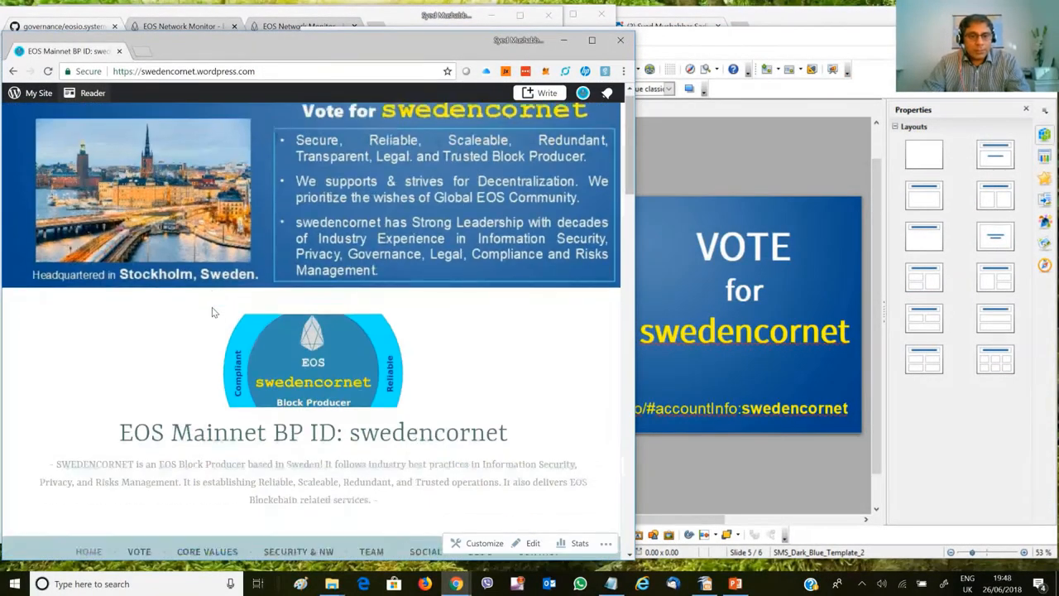
{"action": "scroll", "scroll_direction": "down", "scroll_amount": 3}
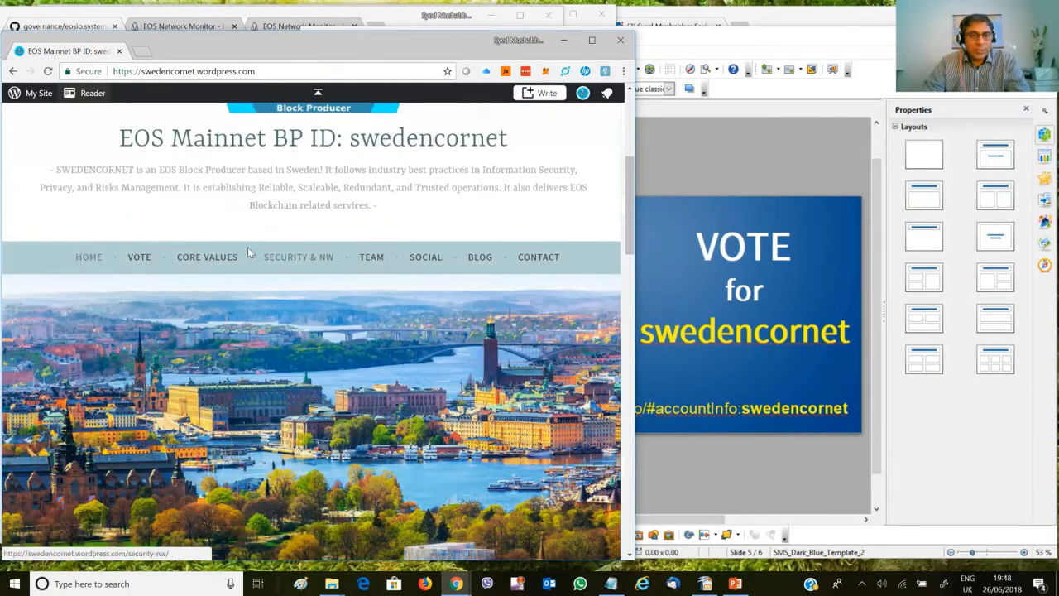
{"action": "left_click", "coordinate": [207, 257]}
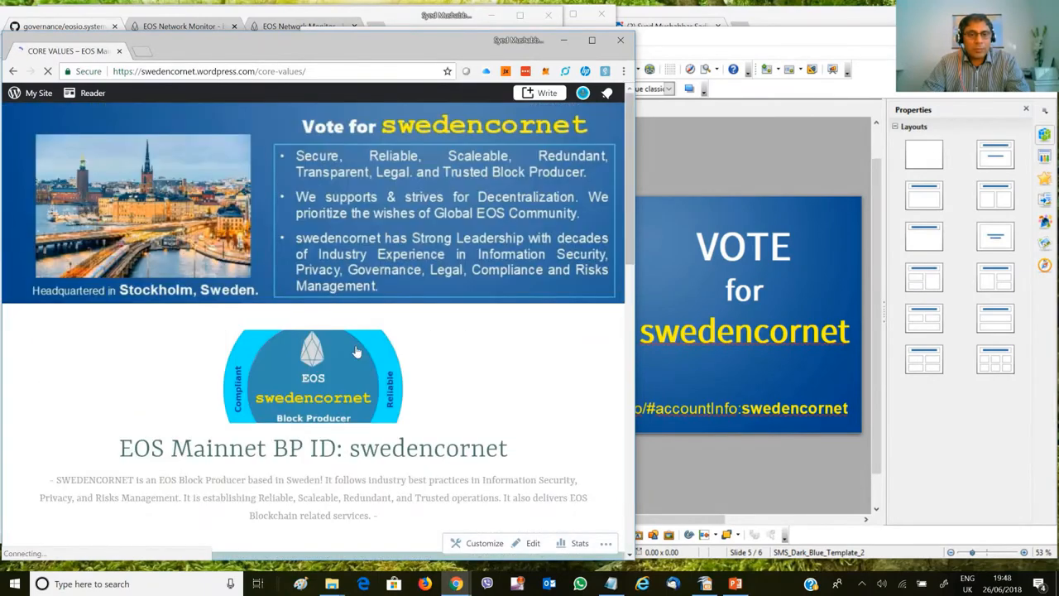
{"action": "scroll", "scroll_direction": "down", "scroll_amount": 3}
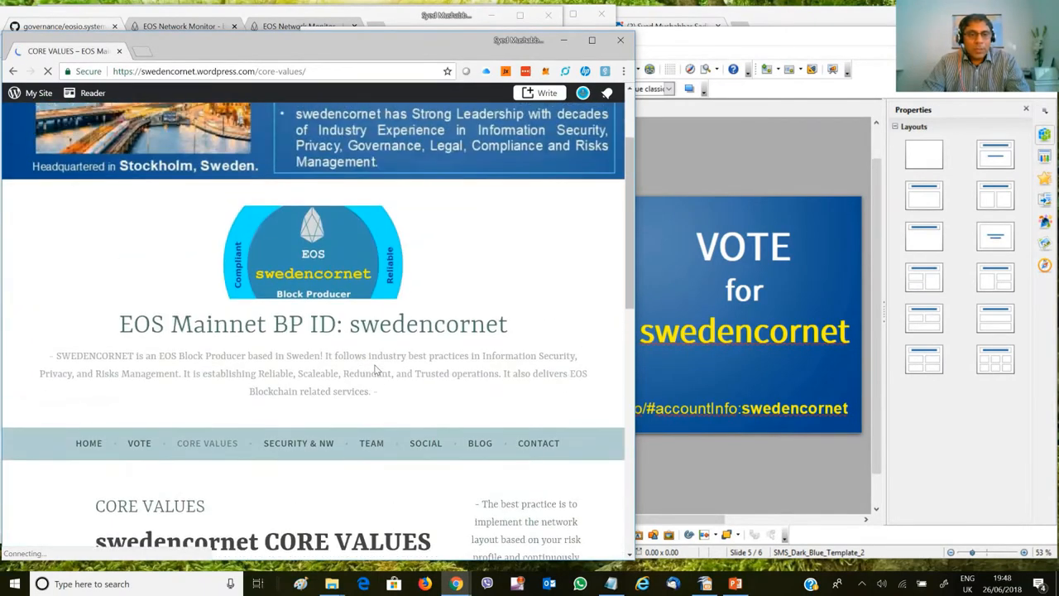
View the Team page's Core Team profiles, highlighting the Ericsson AB experience, down through Hassan Shah's bio.
{"action": "left_click", "coordinate": [370, 443]}
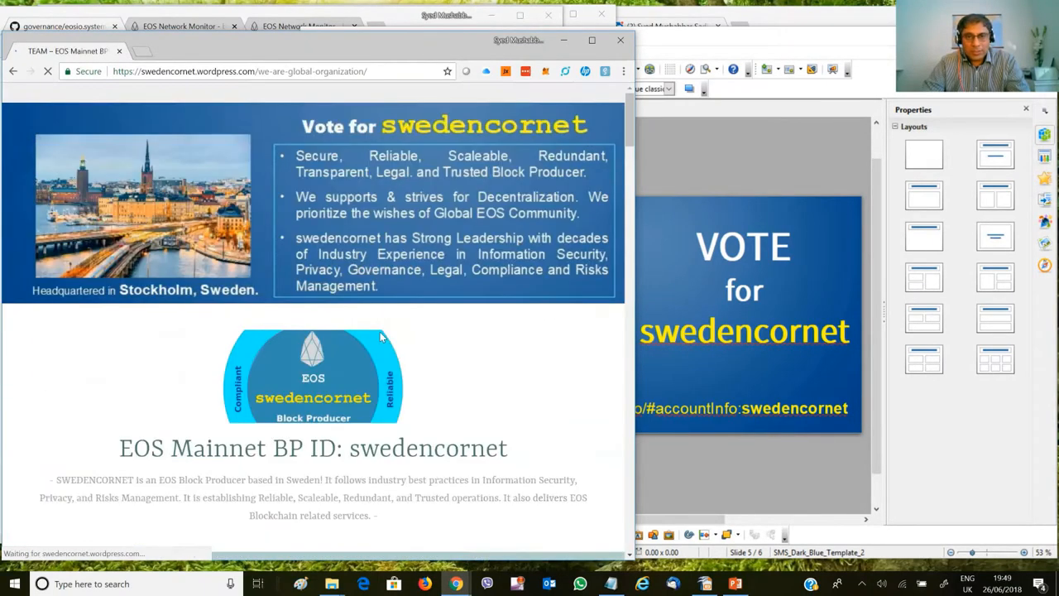
{"action": "scroll", "scroll_direction": "down", "scroll_amount": 3}
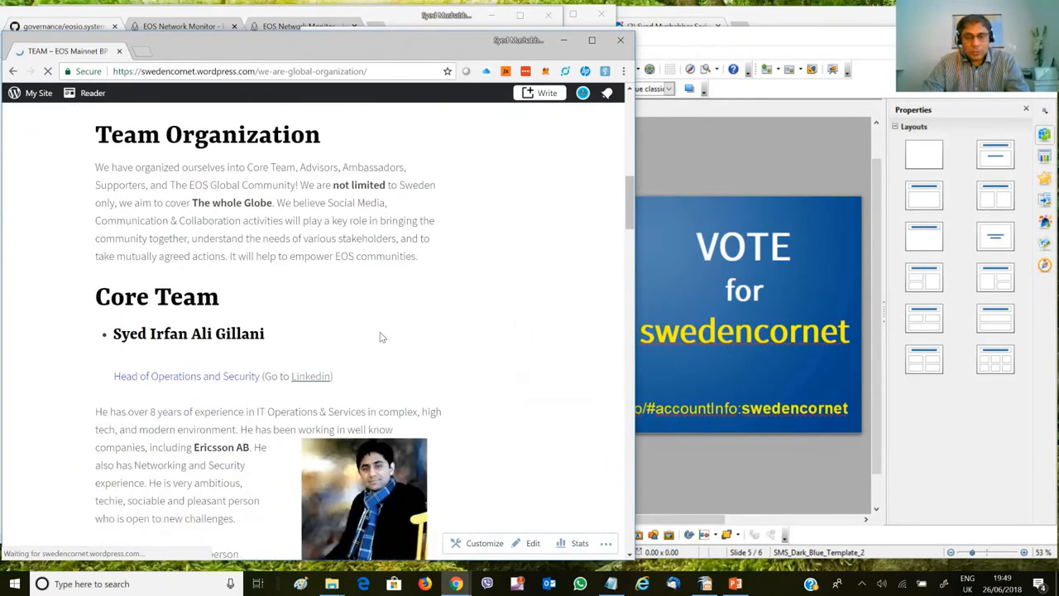
{"action": "scroll", "scroll_direction": "down", "scroll_amount": 3}
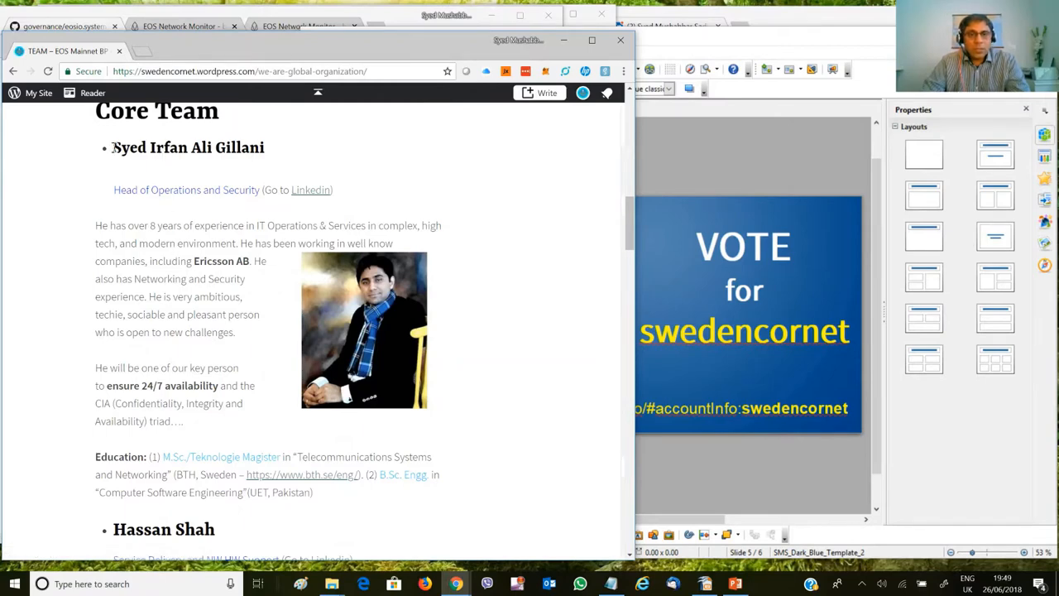
{"action": "double_click", "coordinate": [187, 147]}
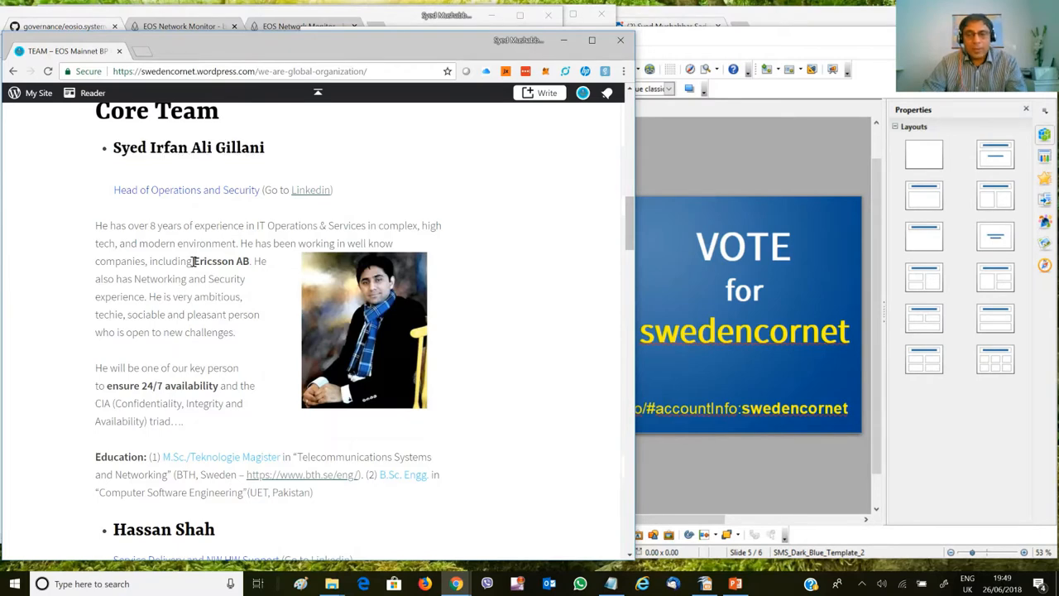
{"action": "scroll", "scroll_direction": "down", "scroll_amount": 3}
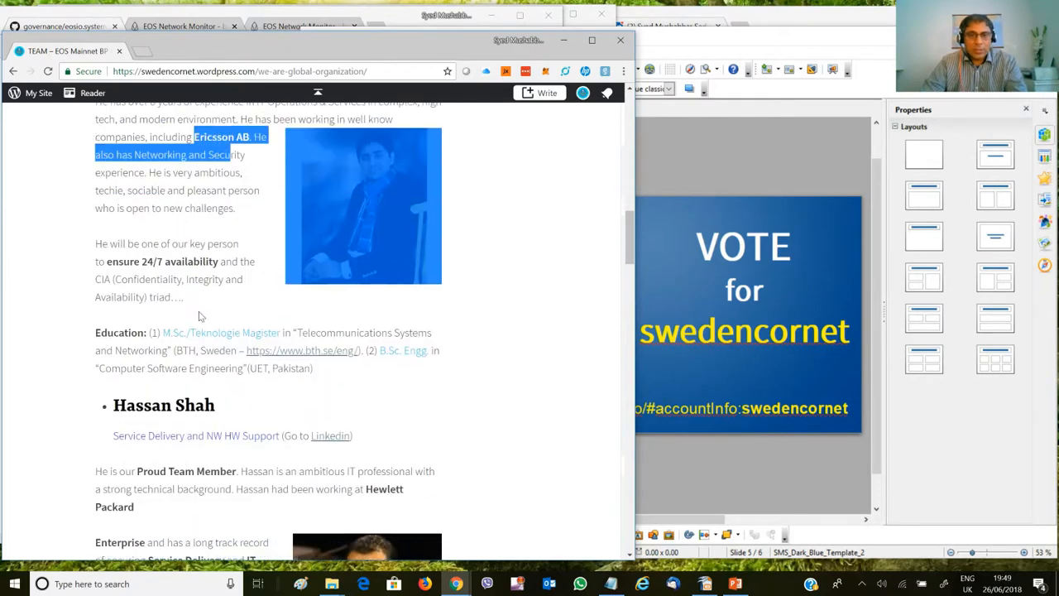
{"action": "scroll", "scroll_direction": "down", "scroll_amount": 3}
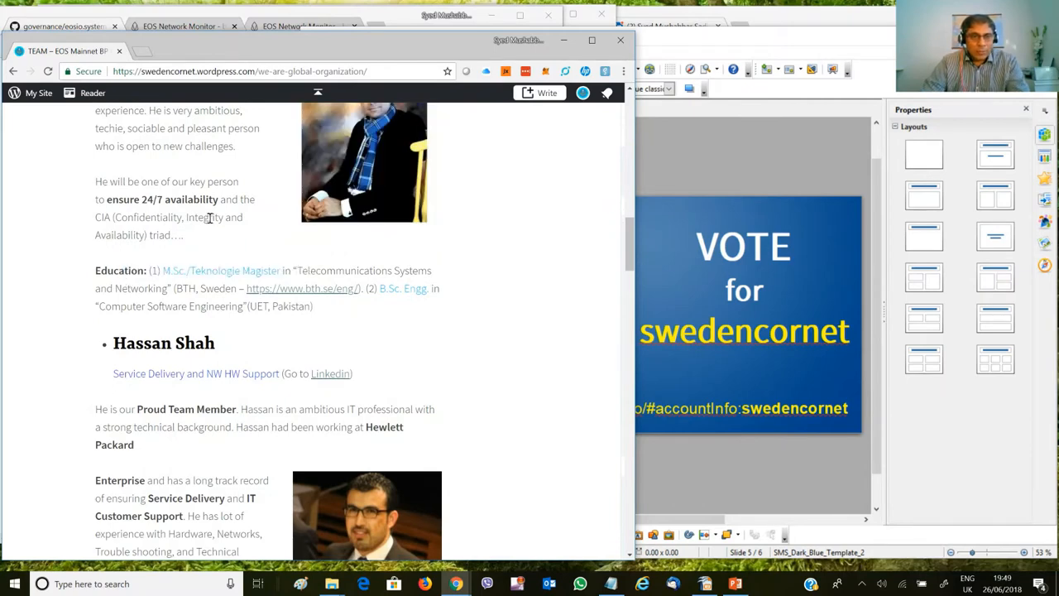
{"action": "scroll", "scroll_direction": "down", "scroll_amount": 3}
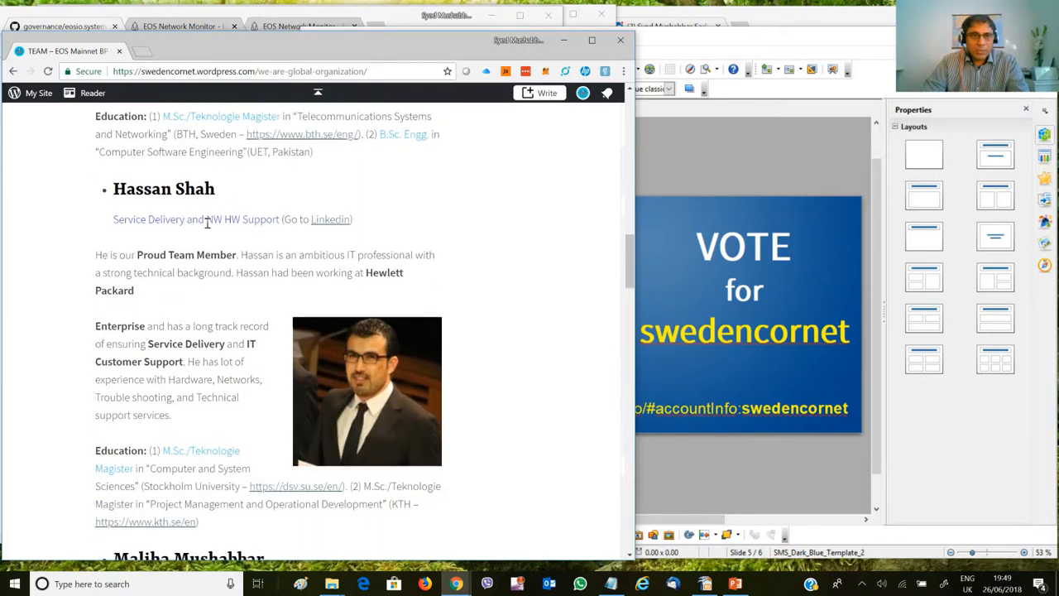
{"action": "scroll", "scroll_direction": "down", "scroll_amount": 3}
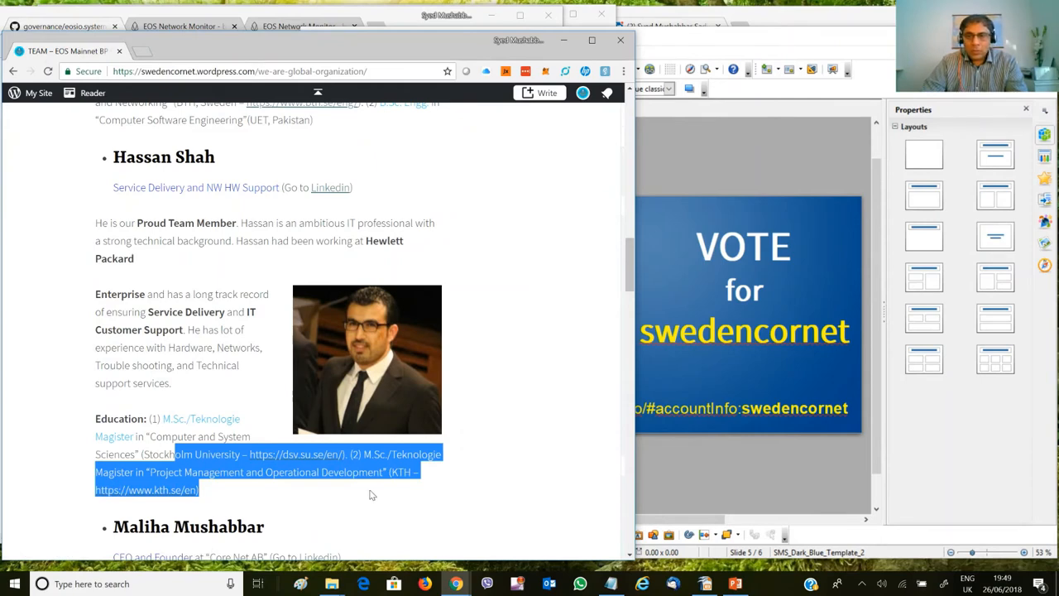
{"action": "scroll", "scroll_direction": "down", "scroll_amount": 3}
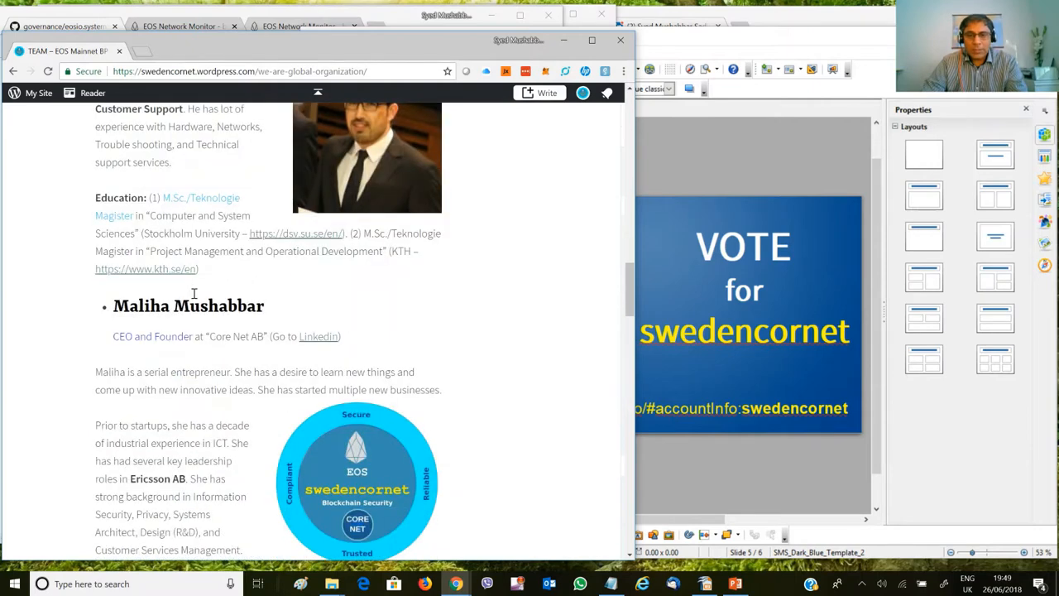
{"action": "scroll", "scroll_direction": "down", "scroll_amount": 3}
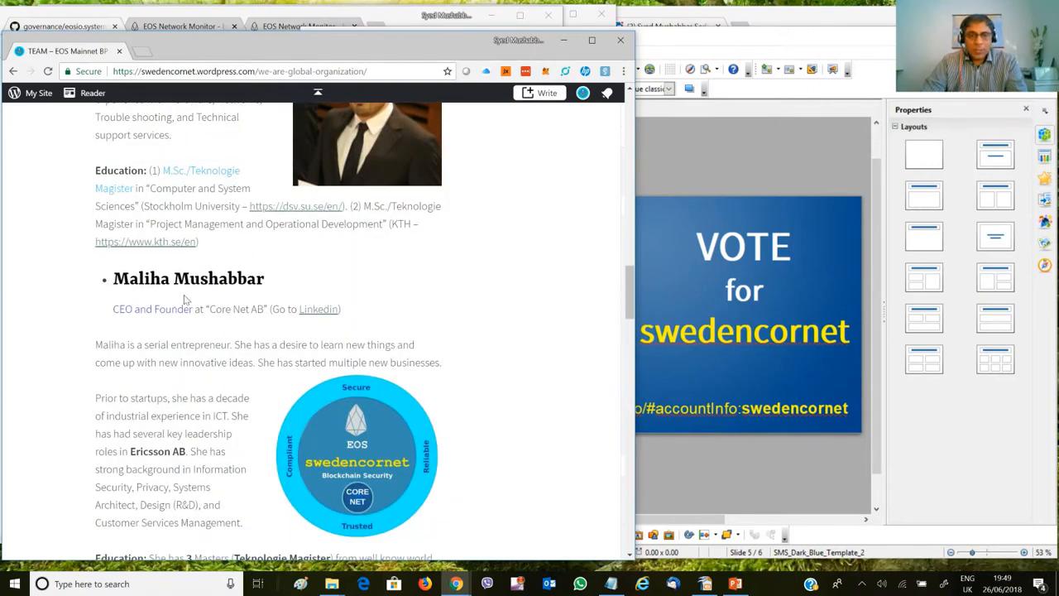
{"action": "scroll", "scroll_direction": "down", "scroll_amount": 3}
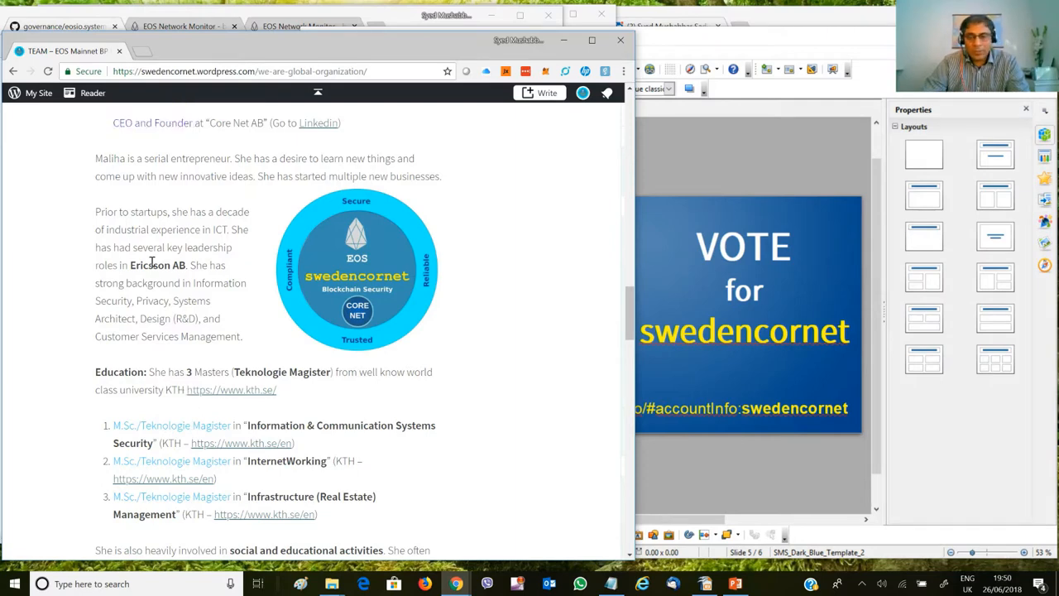
{"action": "scroll", "scroll_direction": "up", "scroll_amount": 3}
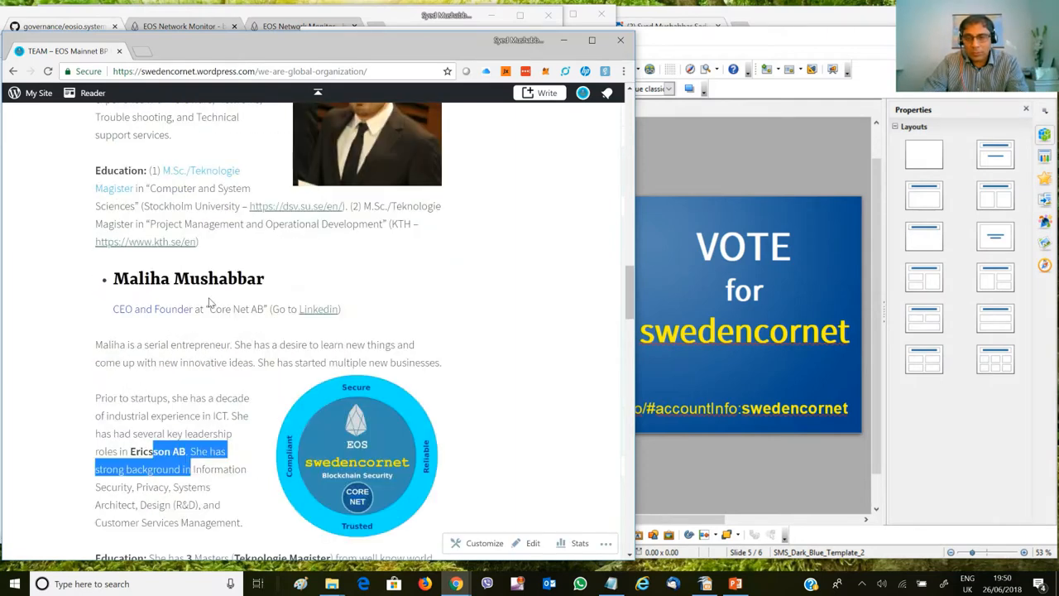
{"action": "scroll", "scroll_direction": "down", "scroll_amount": 3}
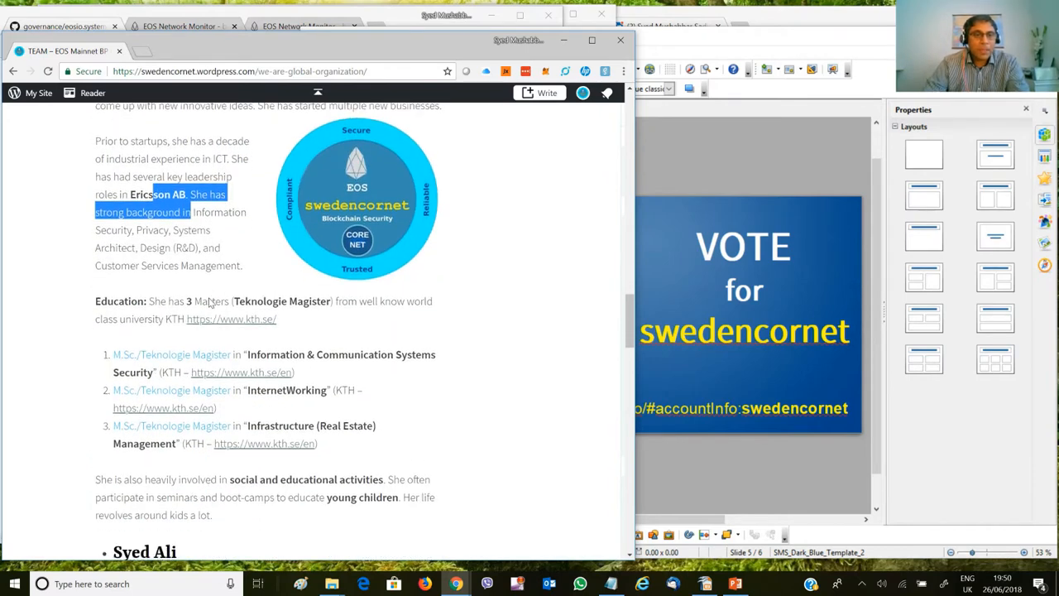
{"action": "scroll", "scroll_direction": "down", "scroll_amount": 3}
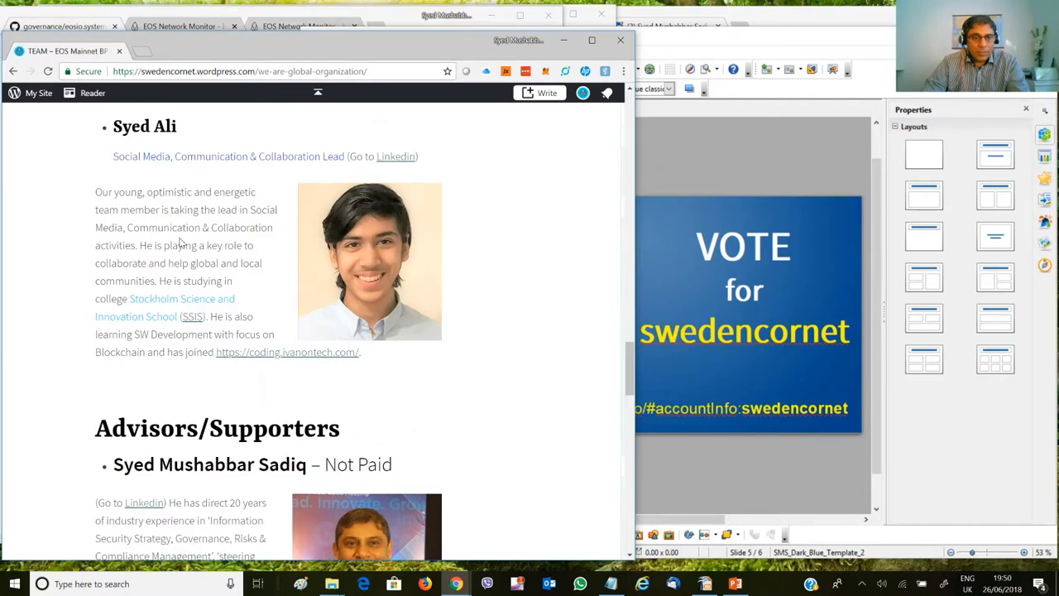
{"action": "scroll", "scroll_direction": "down", "scroll_amount": 3}
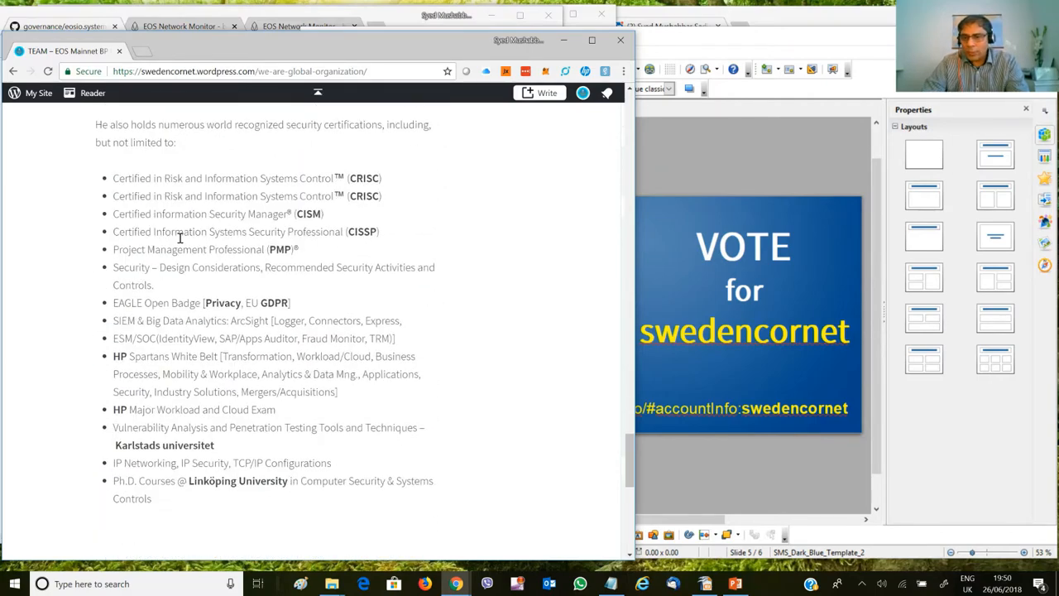
{"action": "scroll", "scroll_direction": "down", "scroll_amount": 3}
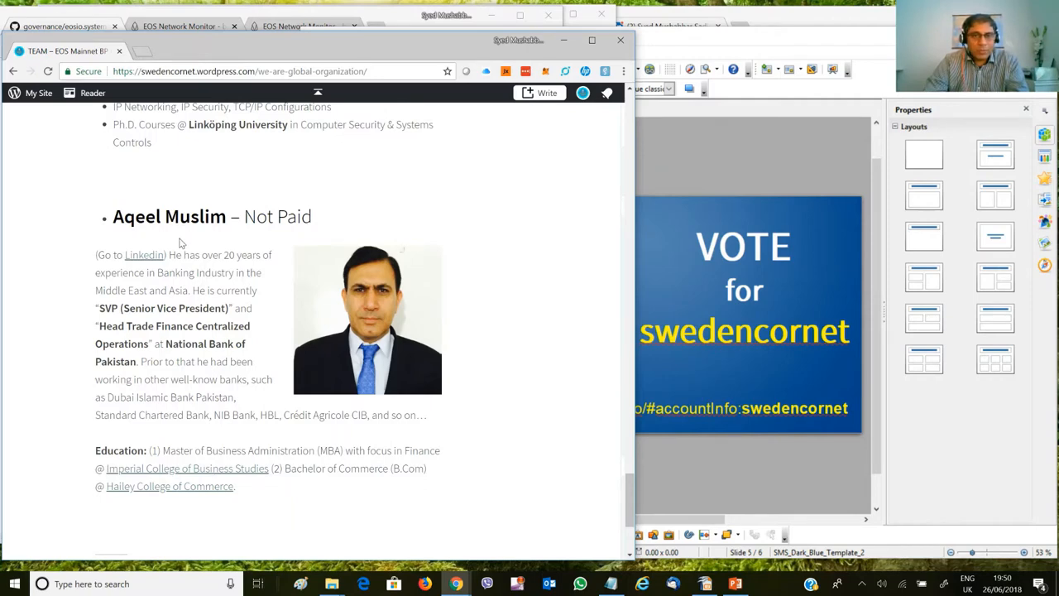
{"action": "scroll", "scroll_direction": "up", "scroll_amount": 3}
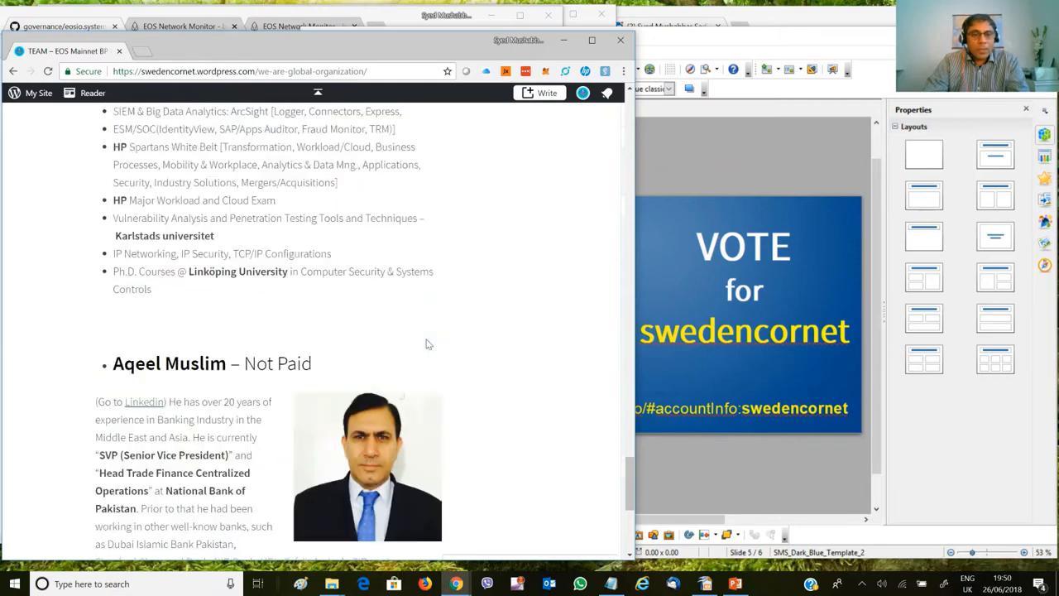
{"action": "scroll", "scroll_direction": "up", "scroll_amount": 3}
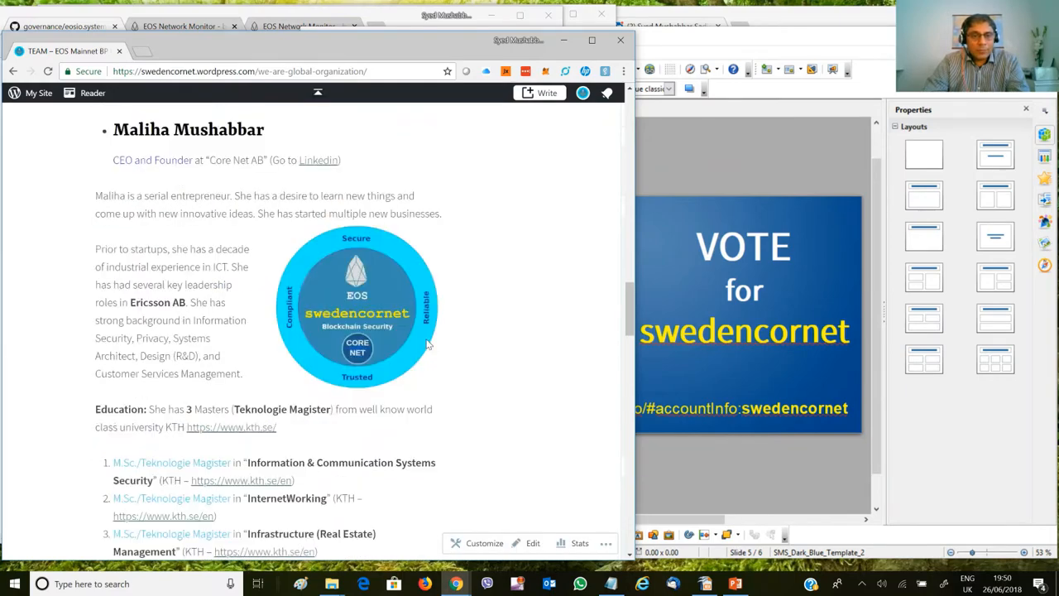
{"action": "scroll", "scroll_direction": "up", "scroll_amount": 3}
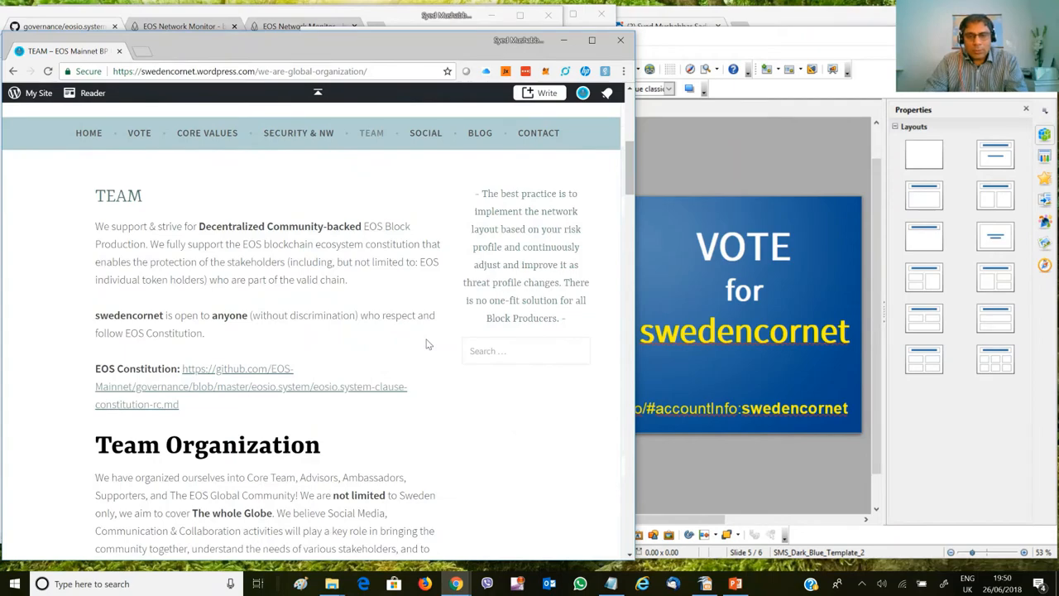
{"action": "scroll", "scroll_direction": "down", "scroll_amount": 3}
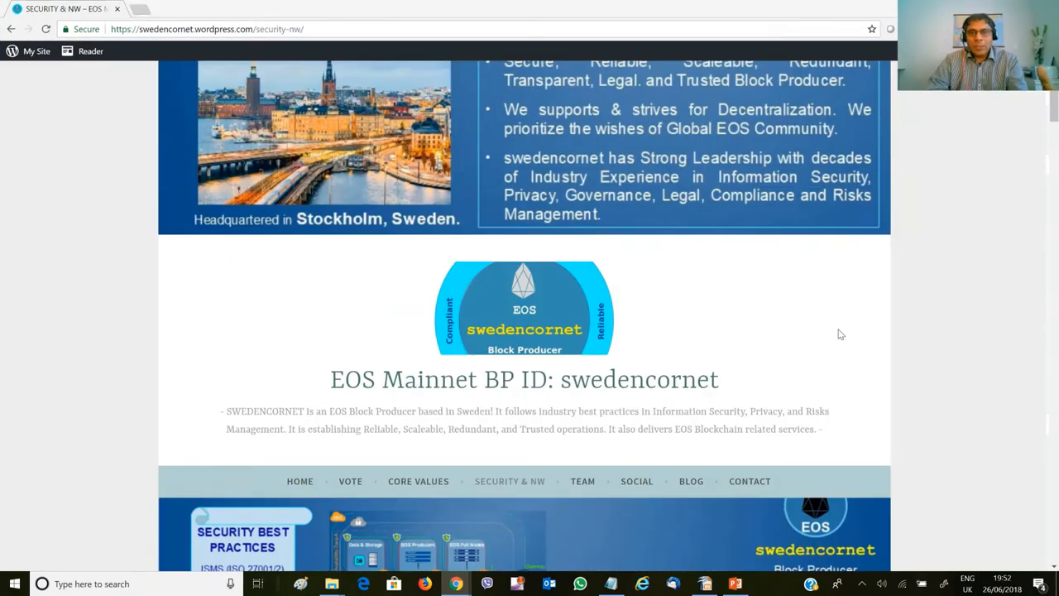
{"action": "mouse_move", "coordinate": [565, 448]}
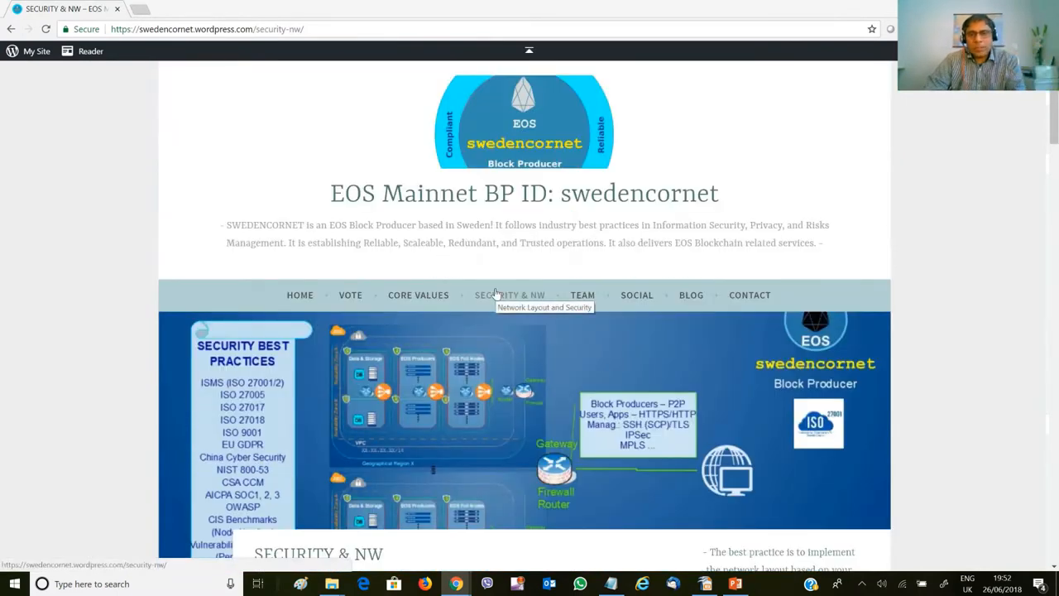
Scroll through the Security & NW best-practices article sections.
{"action": "scroll", "scroll_direction": "down", "scroll_amount": 3}
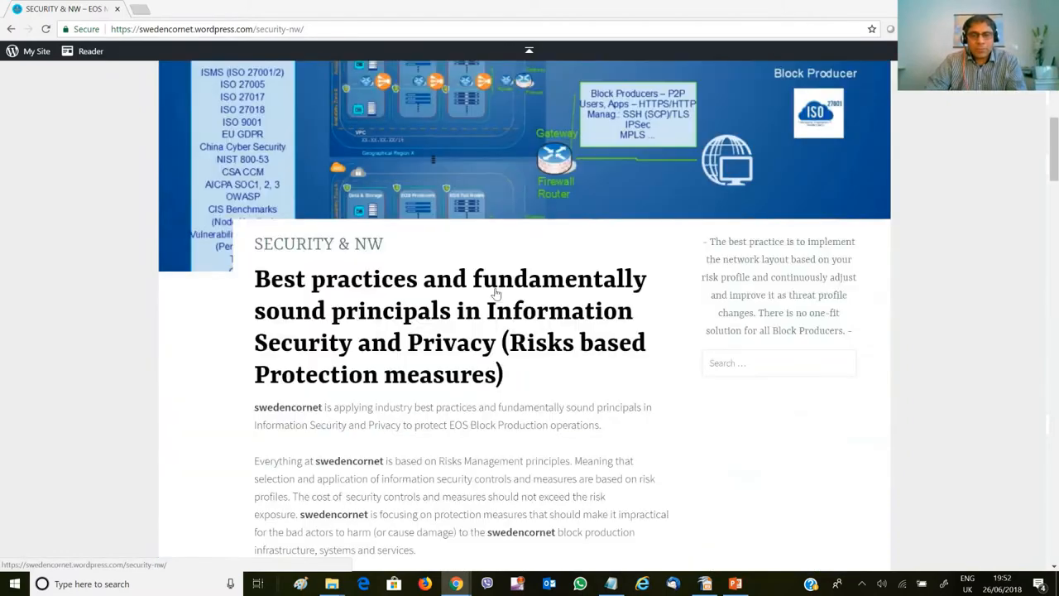
{"action": "scroll", "scroll_direction": "down", "scroll_amount": 3}
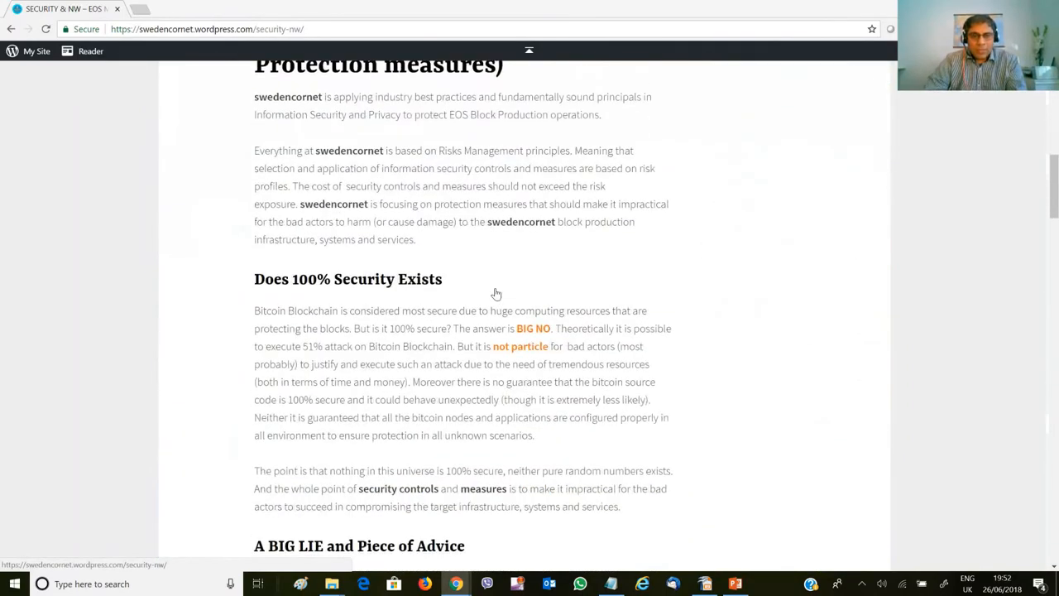
{"action": "scroll", "scroll_direction": "down", "scroll_amount": 3}
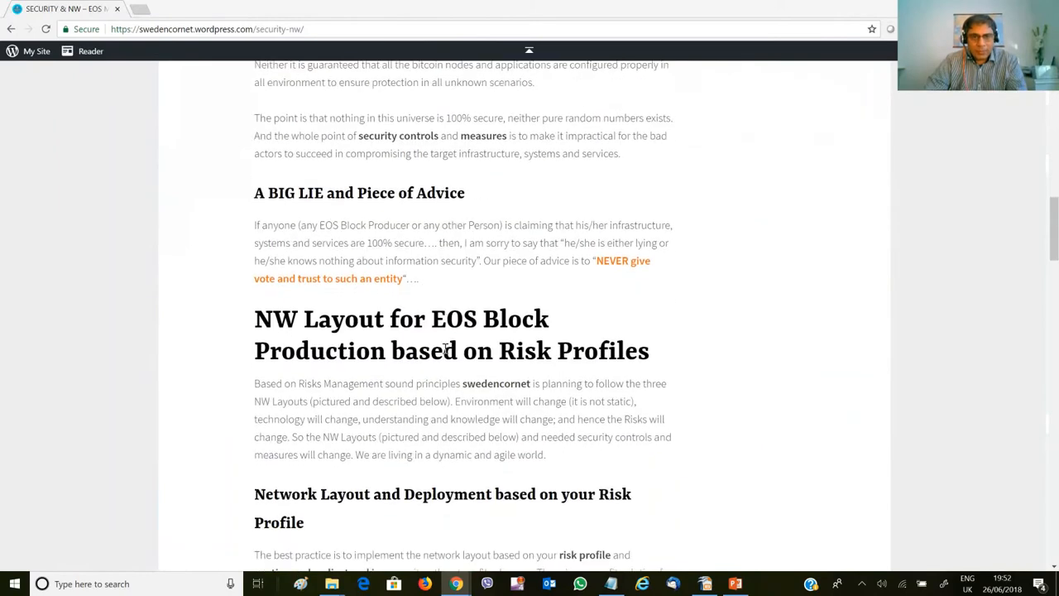
{"action": "scroll", "scroll_direction": "down", "scroll_amount": 3}
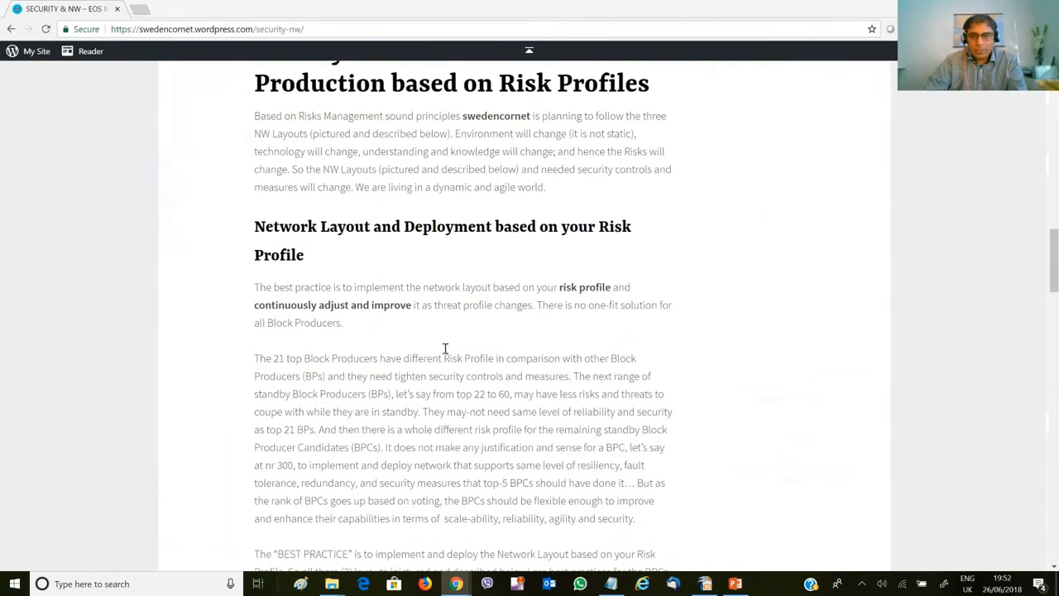
{"action": "scroll", "scroll_direction": "down", "scroll_amount": 3}
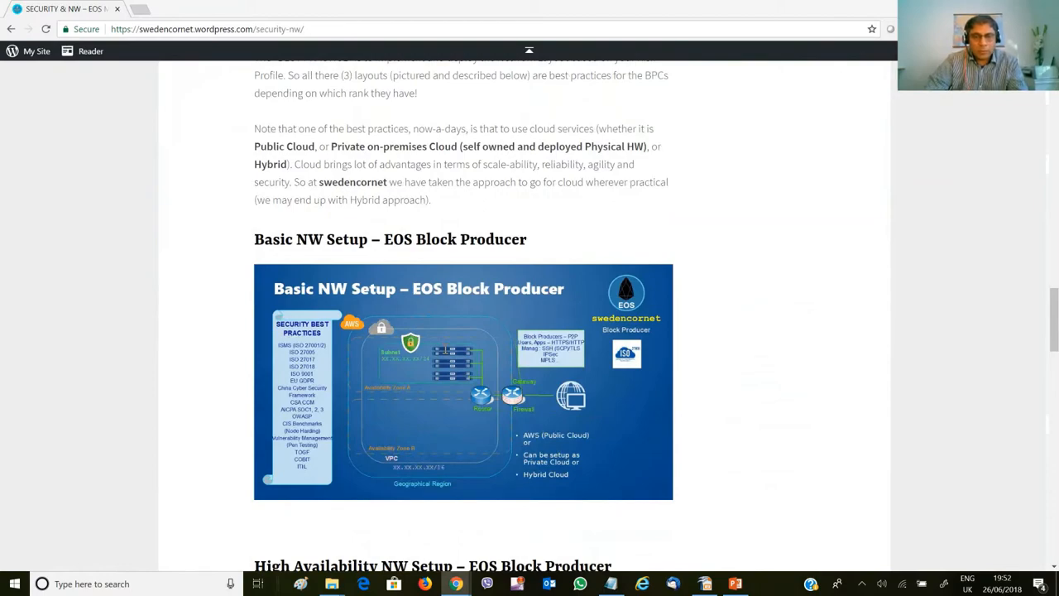
{"action": "scroll", "scroll_direction": "down", "scroll_amount": 3}
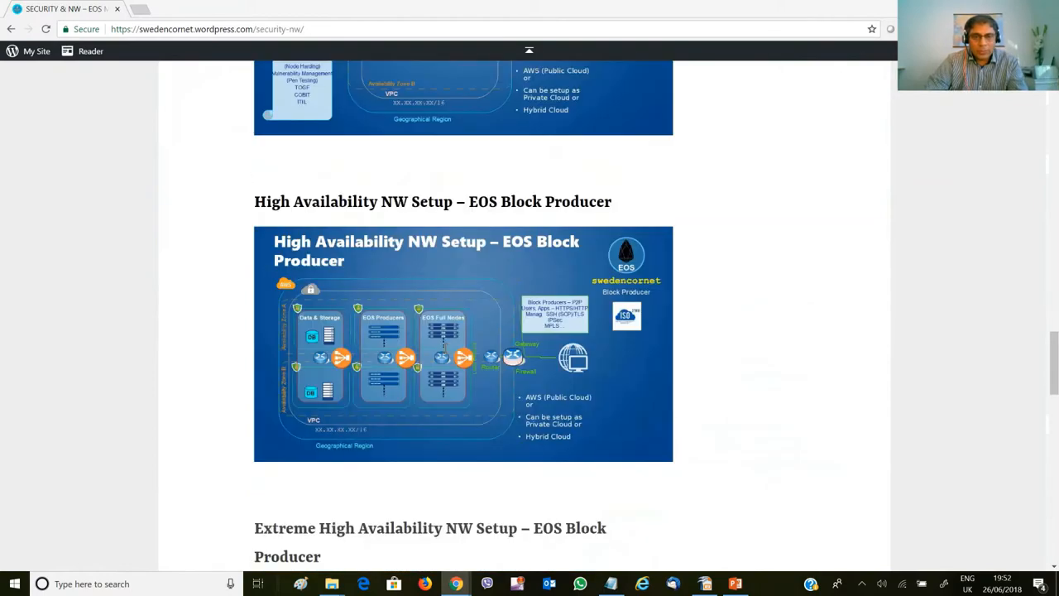
{"action": "scroll", "scroll_direction": "up", "scroll_amount": 3}
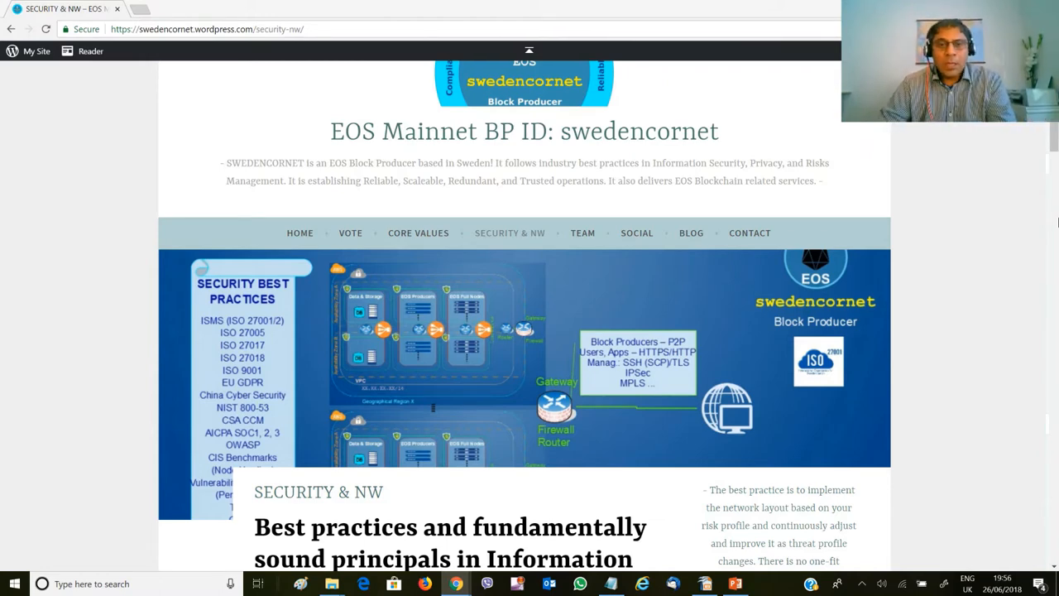
{"action": "mouse_move", "coordinate": [755, 339]}
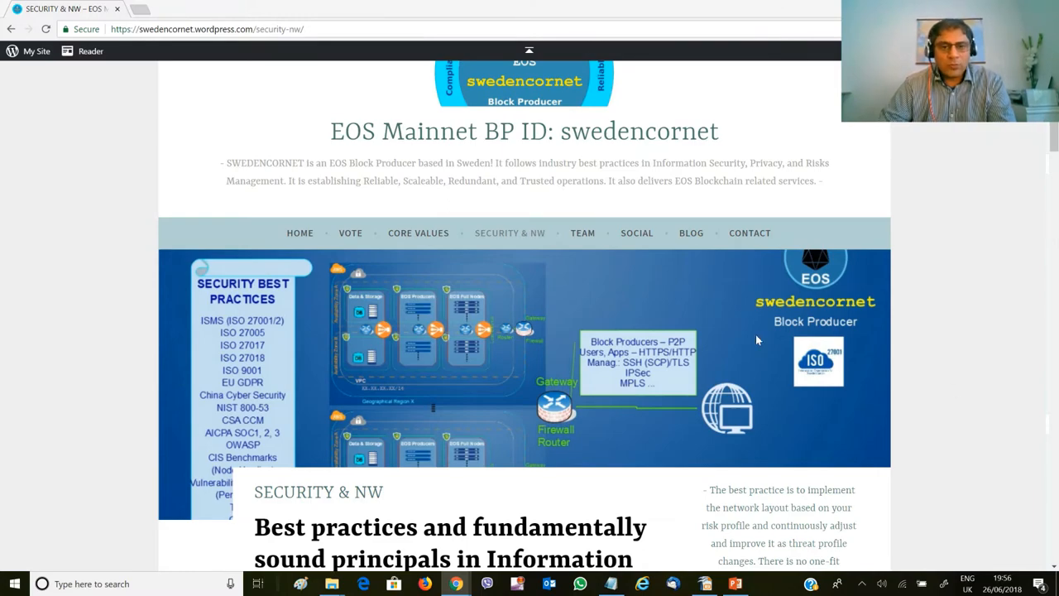
Scroll back and forth through the network setup diagrams to the Extreme High Availability NW setup.
{"action": "scroll", "scroll_direction": "down", "scroll_amount": 3}
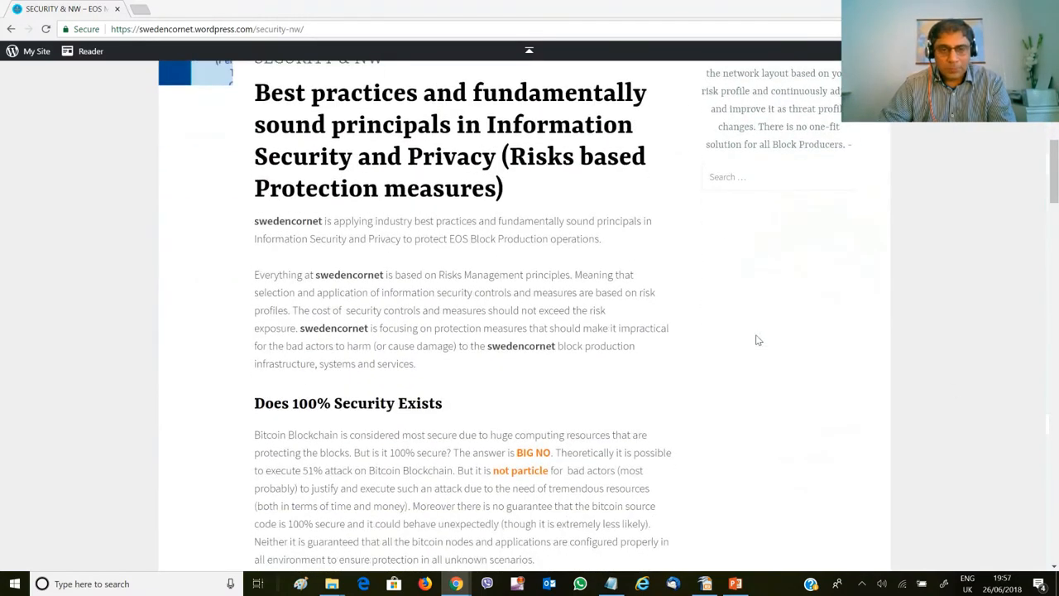
{"action": "scroll", "scroll_direction": "down", "scroll_amount": 3}
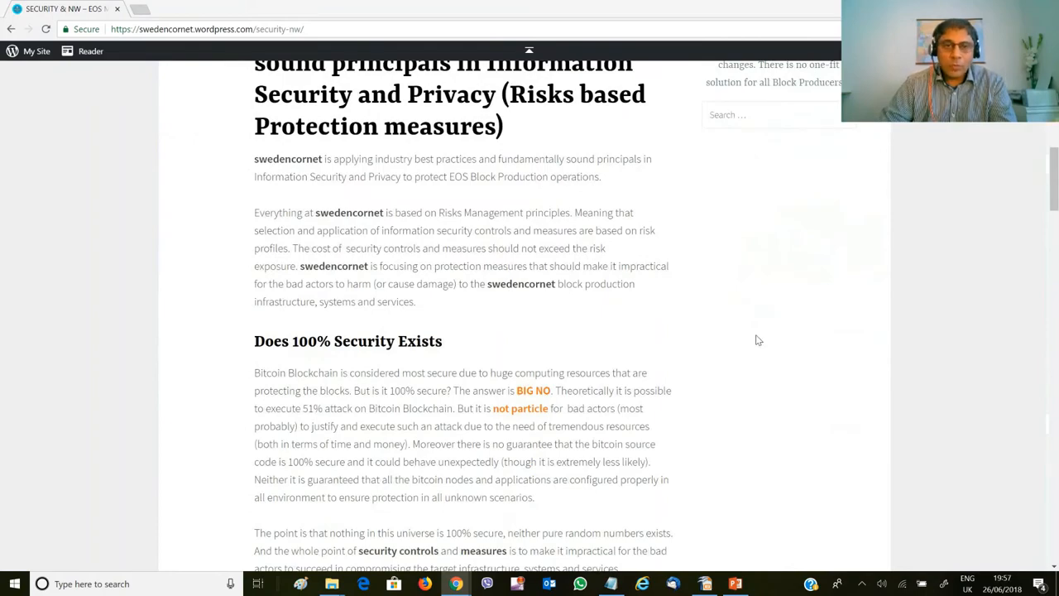
{"action": "scroll", "scroll_direction": "up", "scroll_amount": 3}
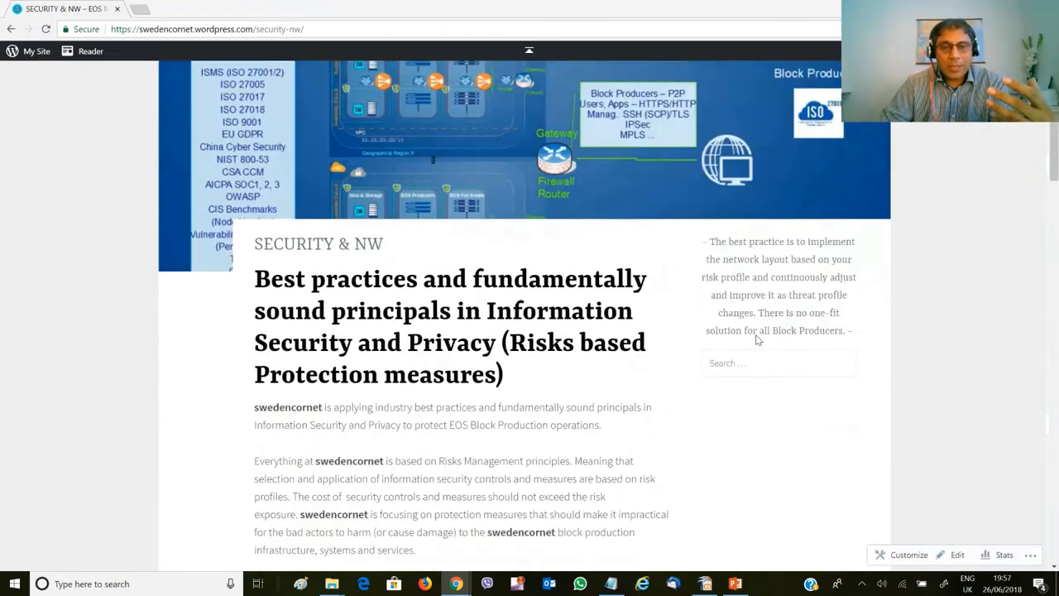
{"action": "scroll", "scroll_direction": "up", "scroll_amount": 3}
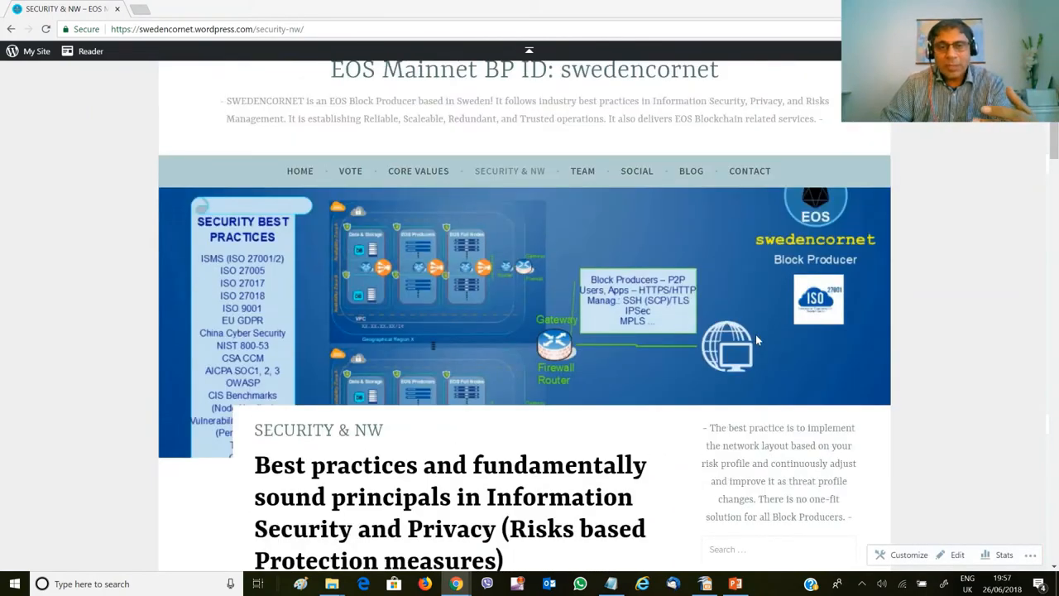
{"action": "scroll", "scroll_direction": "up", "scroll_amount": 3}
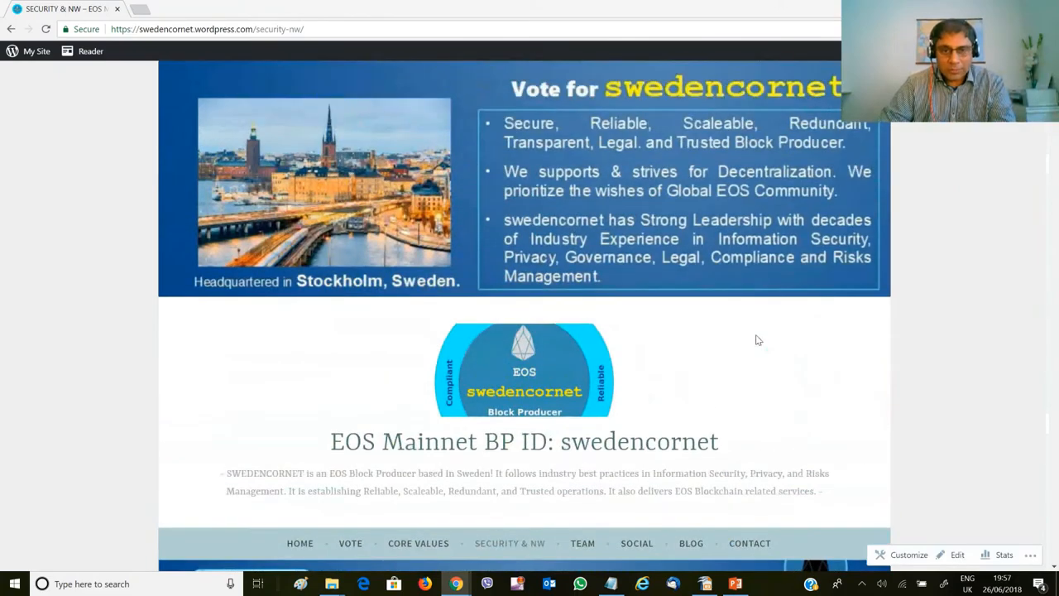
{"action": "scroll", "scroll_direction": "down", "scroll_amount": 3}
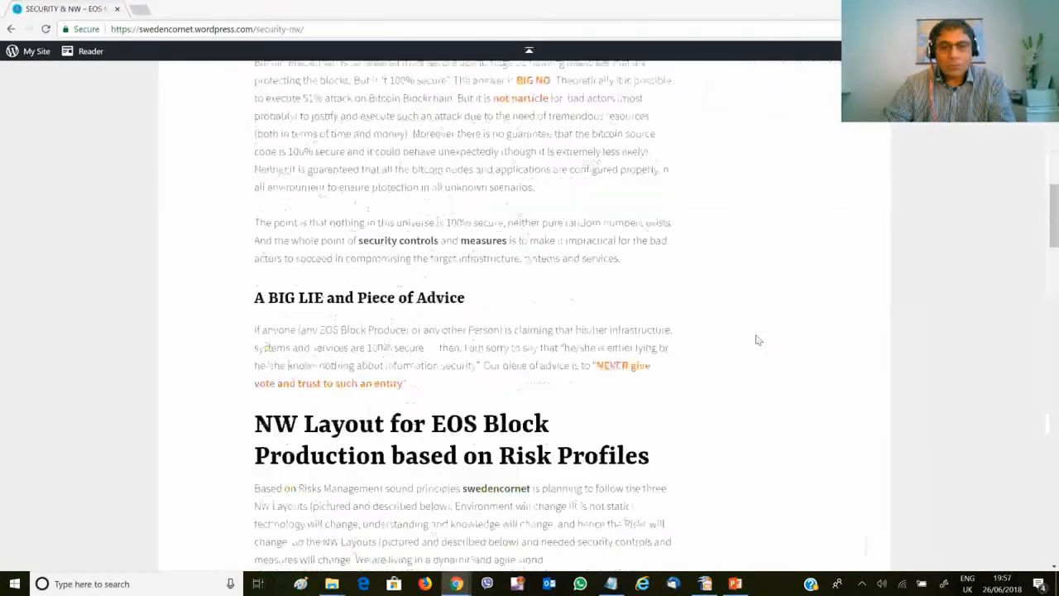
{"action": "scroll", "scroll_direction": "down", "scroll_amount": 3}
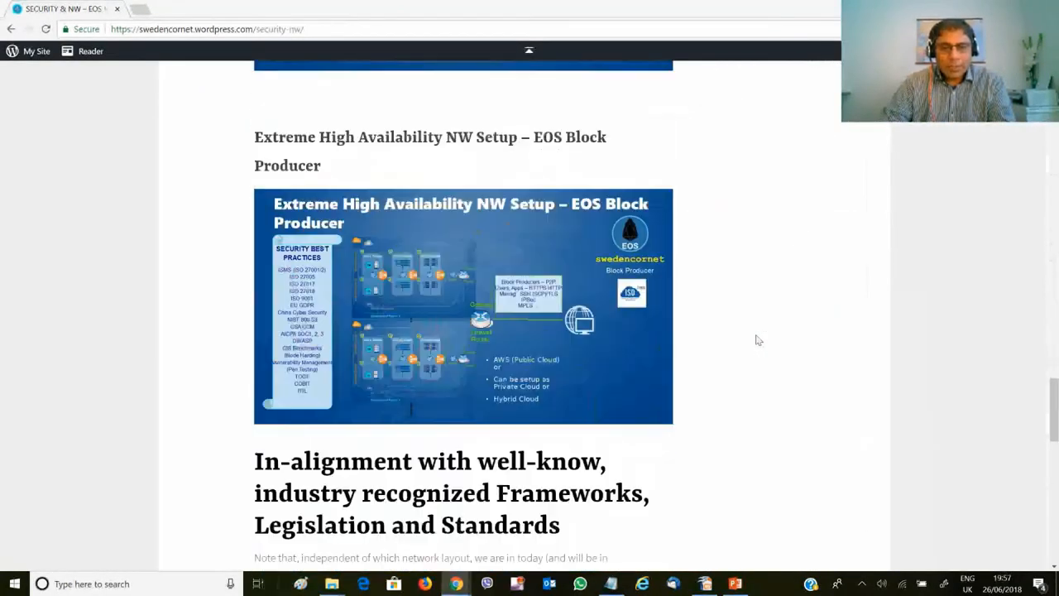
{"action": "scroll", "scroll_direction": "down", "scroll_amount": 3}
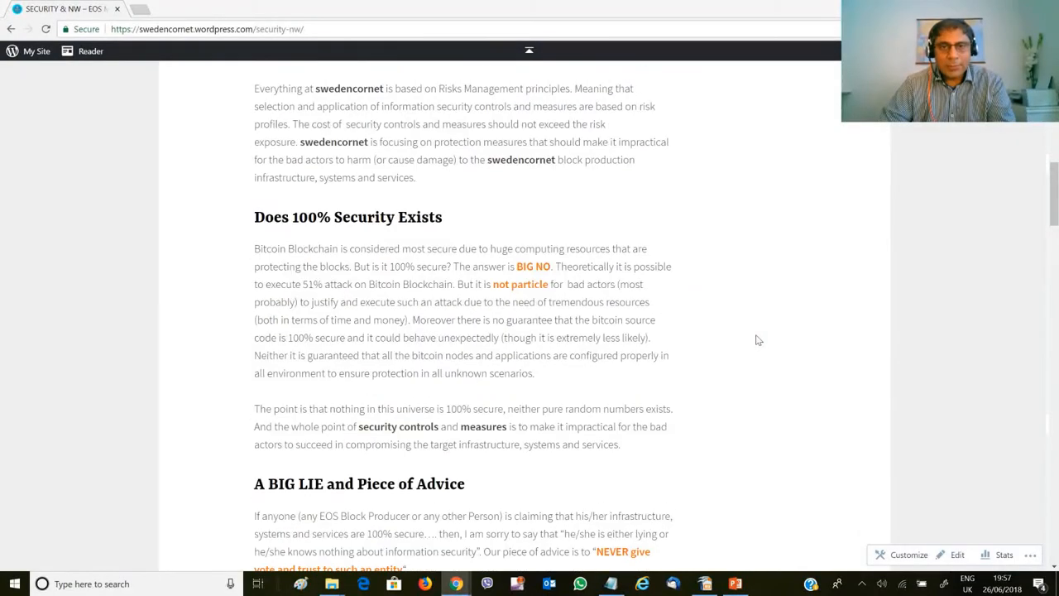
{"action": "mouse_move", "coordinate": [256, 216]}
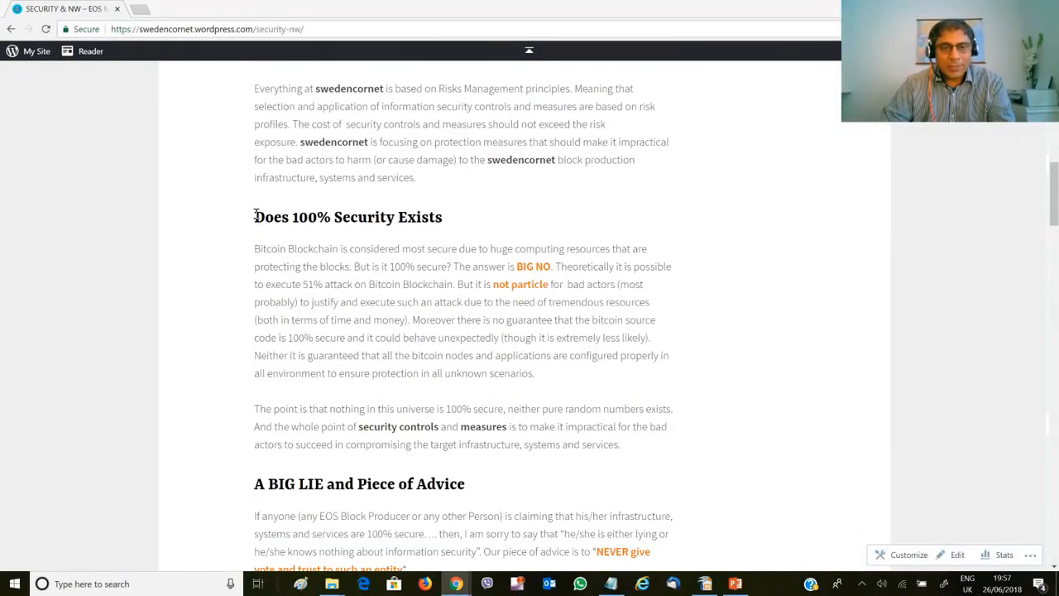
Select the whole 'Does 100% Security Exists' heading line on the Security & NW page.
{"action": "triple_click", "coordinate": [347, 216]}
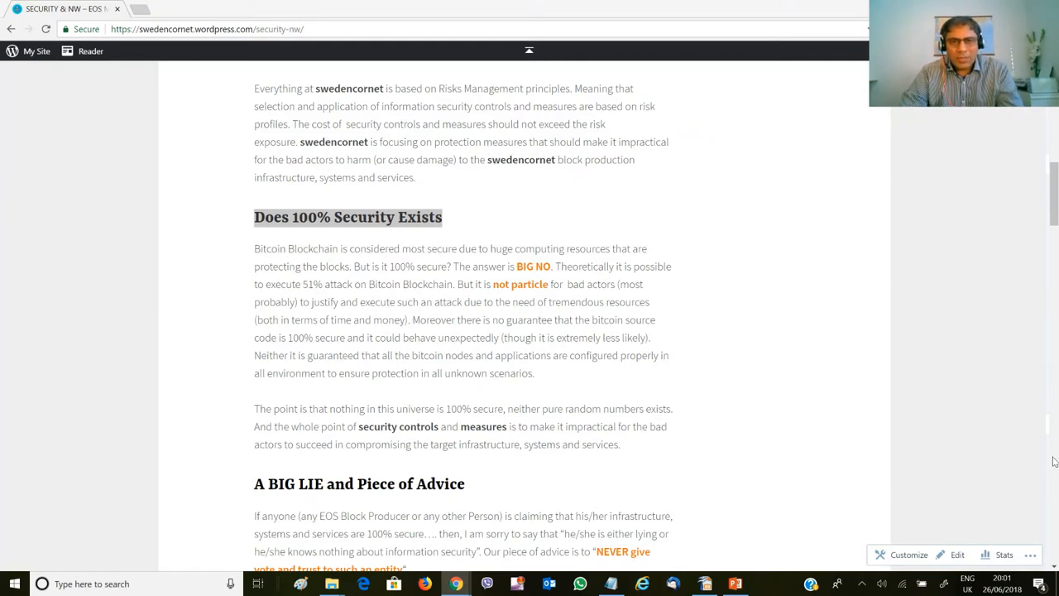
{"action": "mouse_move", "coordinate": [670, 379]}
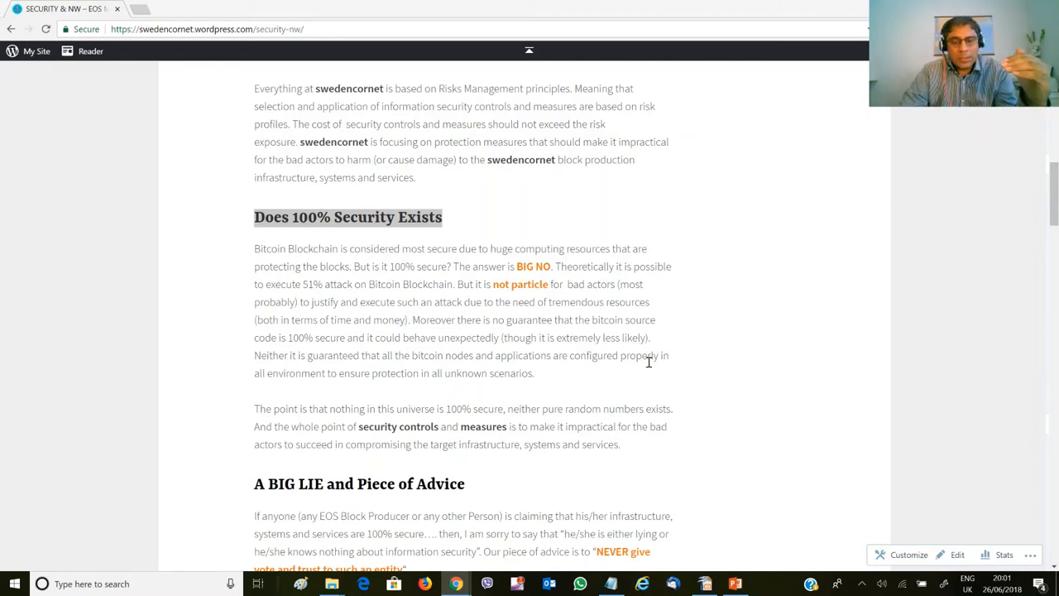
{"action": "mouse_move", "coordinate": [639, 414]}
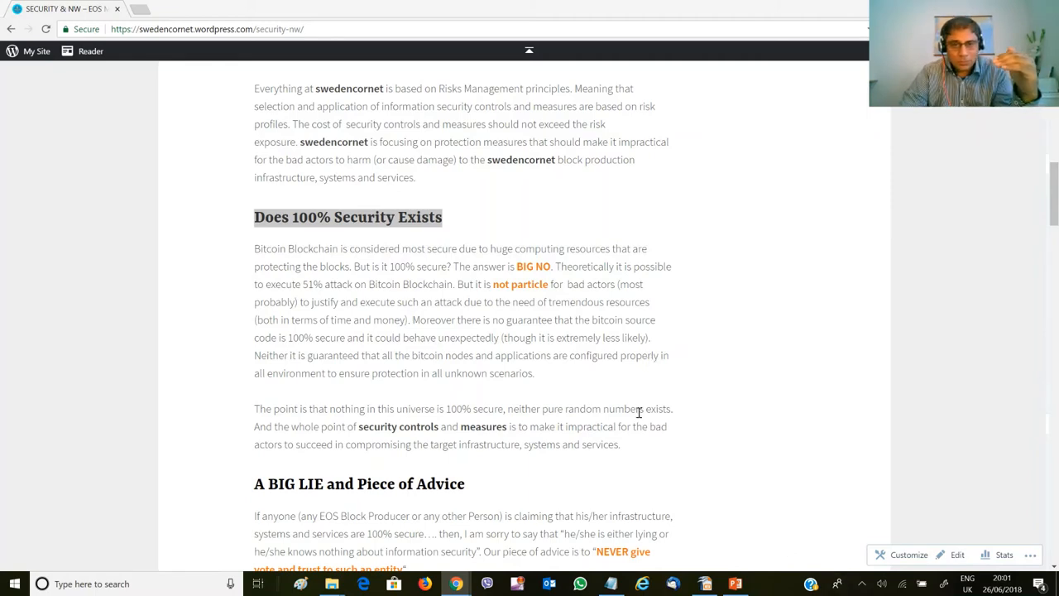
Scroll past the Basic, High Availability and Extreme High Availability NW Setup diagrams to the Frameworks, Legislation and Standards graphic.
{"action": "scroll", "scroll_direction": "down", "scroll_amount": 3}
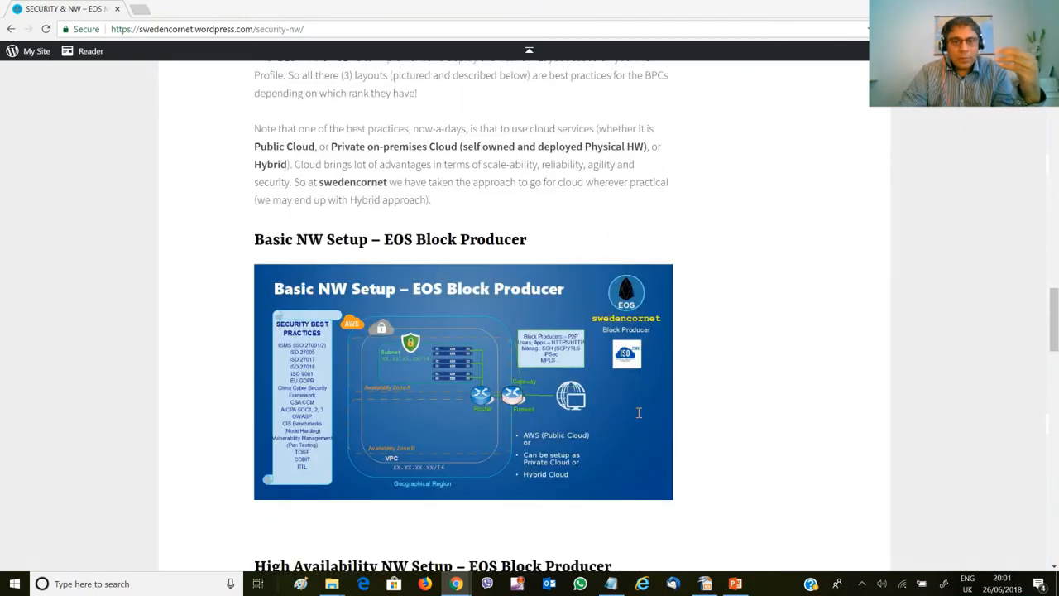
{"action": "mouse_move", "coordinate": [463, 218]}
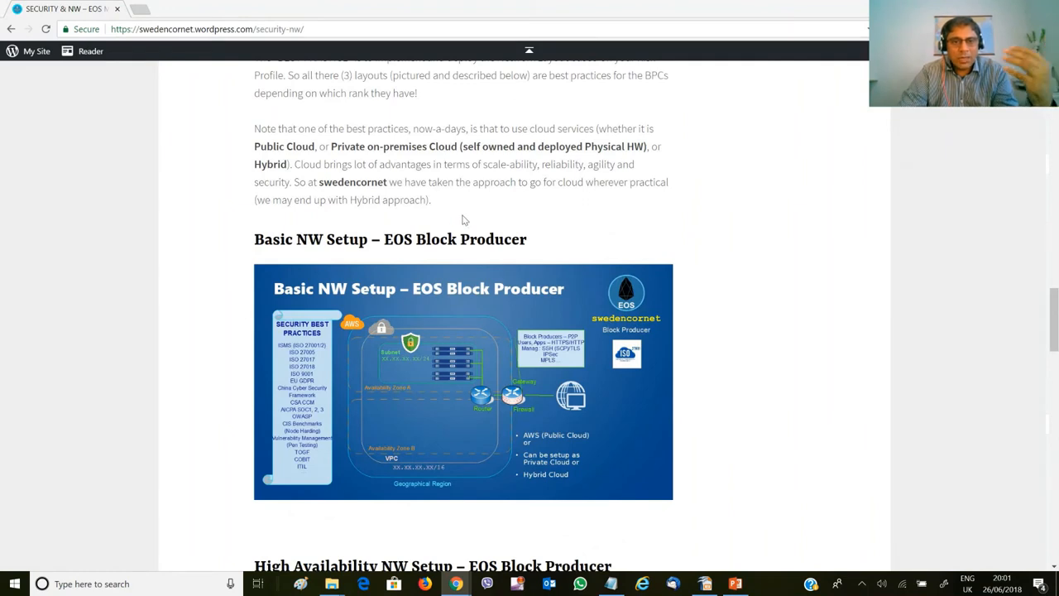
{"action": "scroll", "scroll_direction": "down", "scroll_amount": 3}
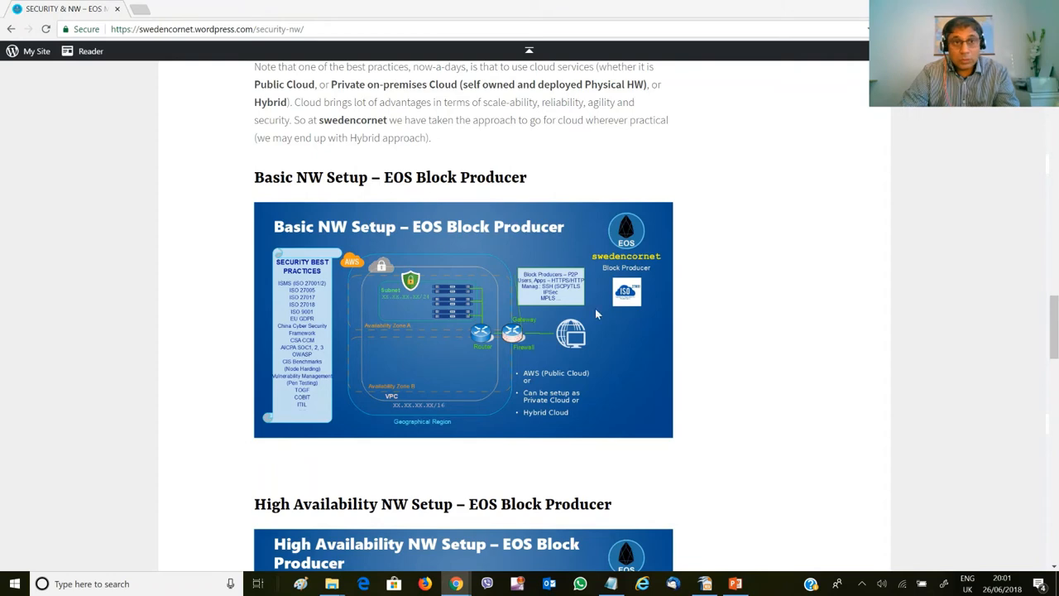
{"action": "mouse_move", "coordinate": [569, 338]}
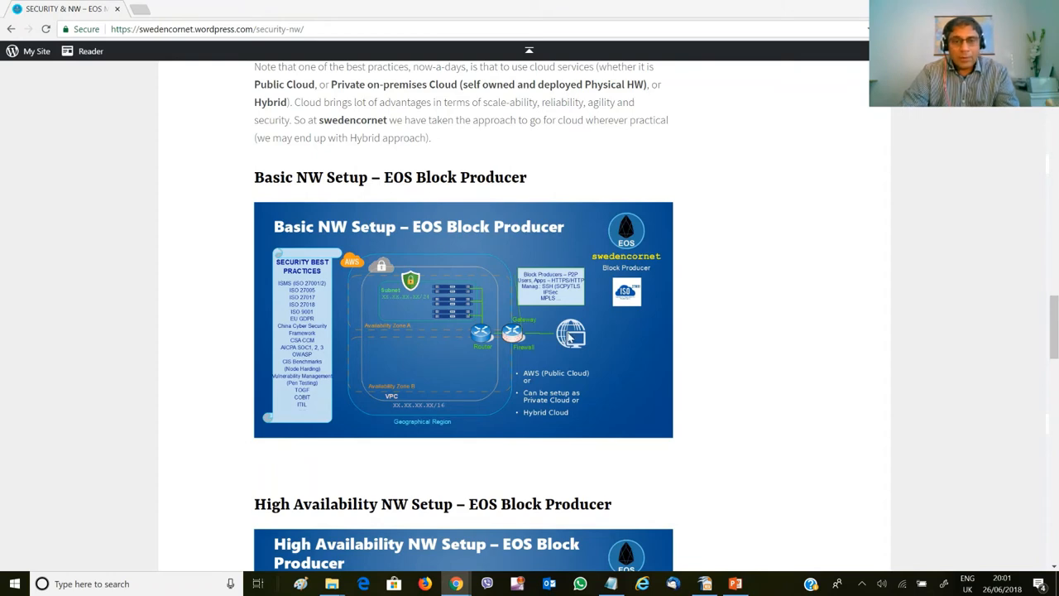
{"action": "scroll", "scroll_direction": "down", "scroll_amount": 3}
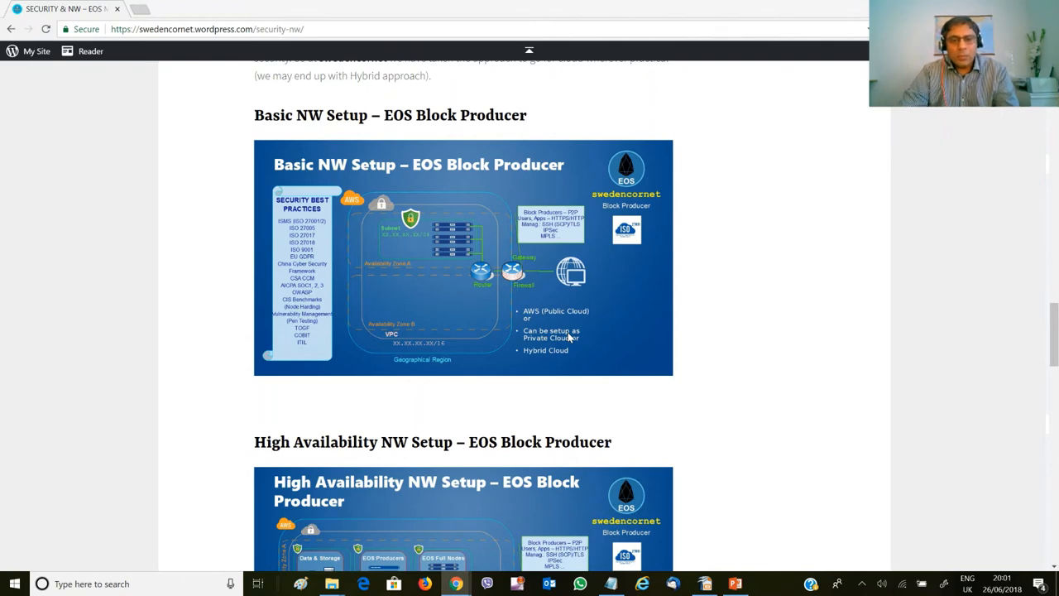
{"action": "scroll", "scroll_direction": "down", "scroll_amount": 3}
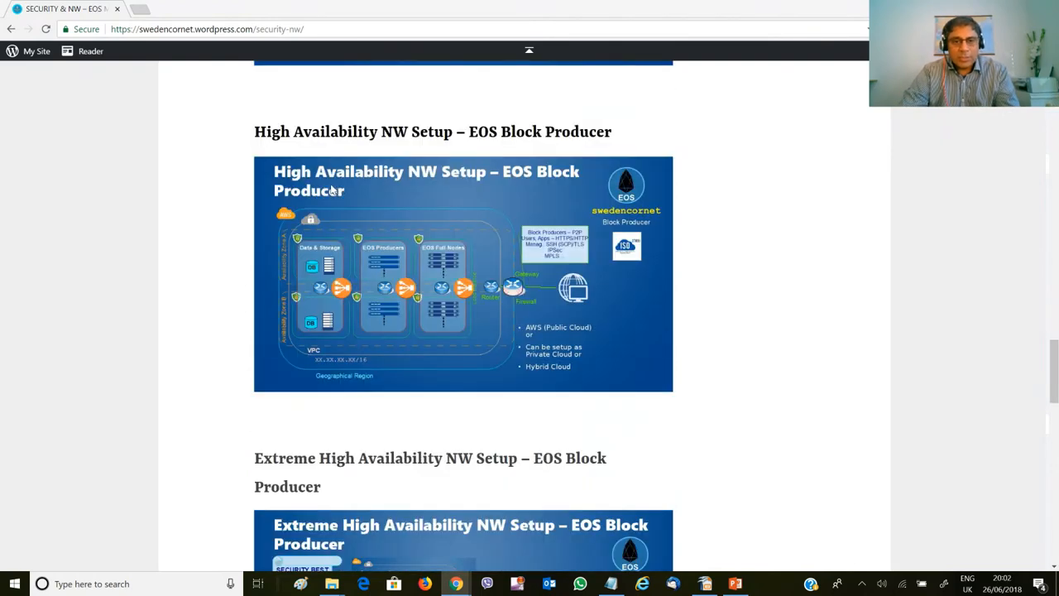
{"action": "mouse_move", "coordinate": [323, 184]}
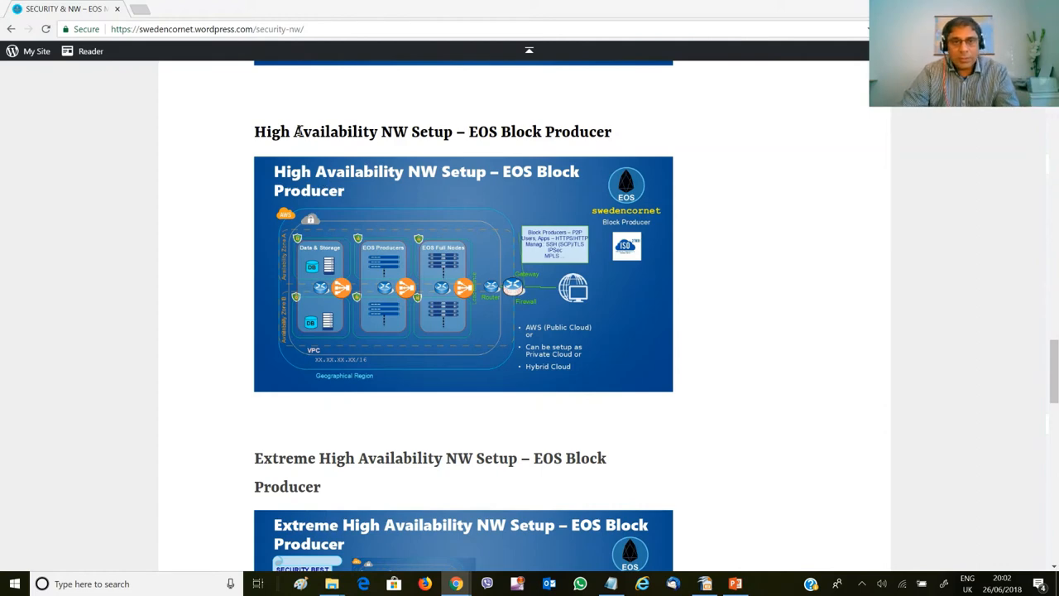
{"action": "mouse_move", "coordinate": [847, 425]}
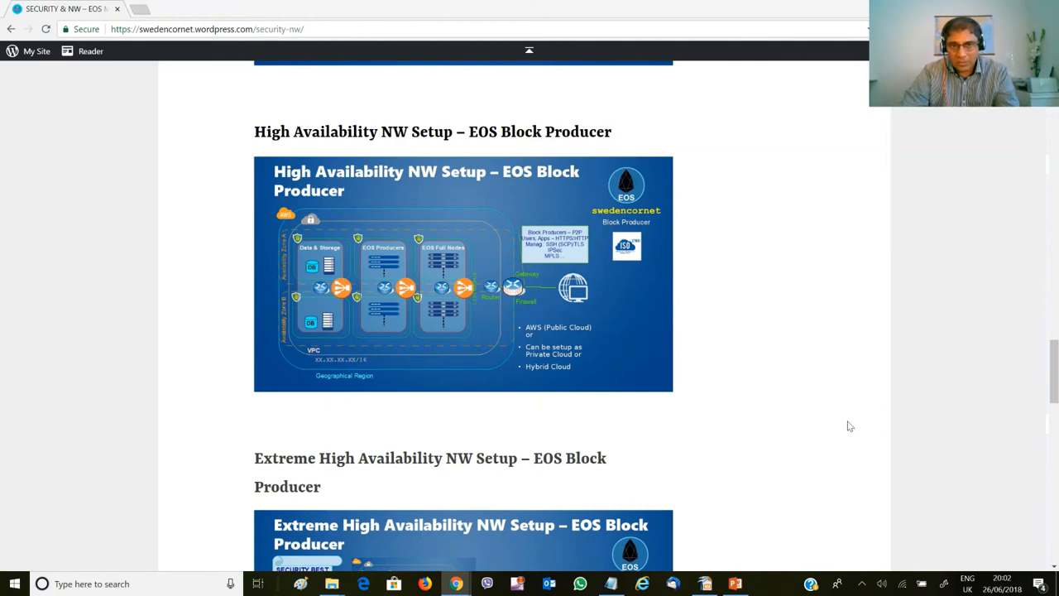
{"action": "scroll", "scroll_direction": "down", "scroll_amount": 3}
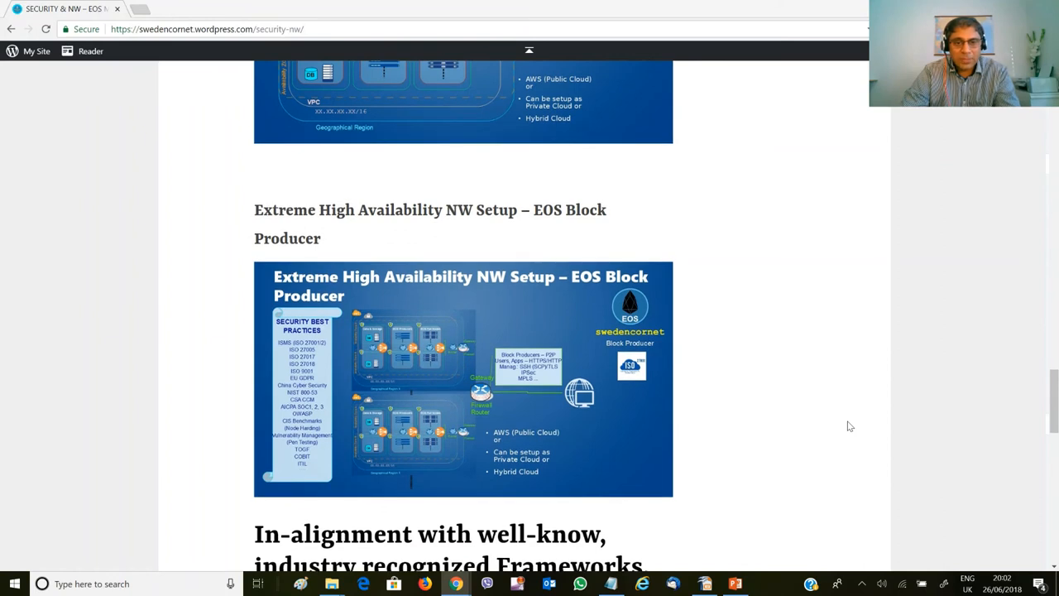
{"action": "mouse_move", "coordinate": [560, 496]}
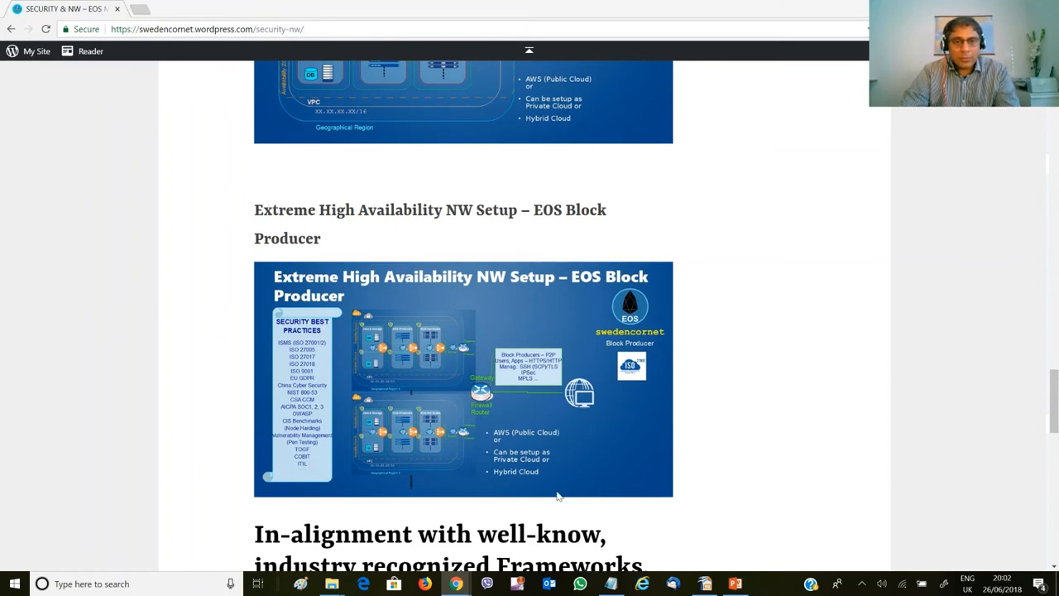
{"action": "mouse_move", "coordinate": [483, 470]}
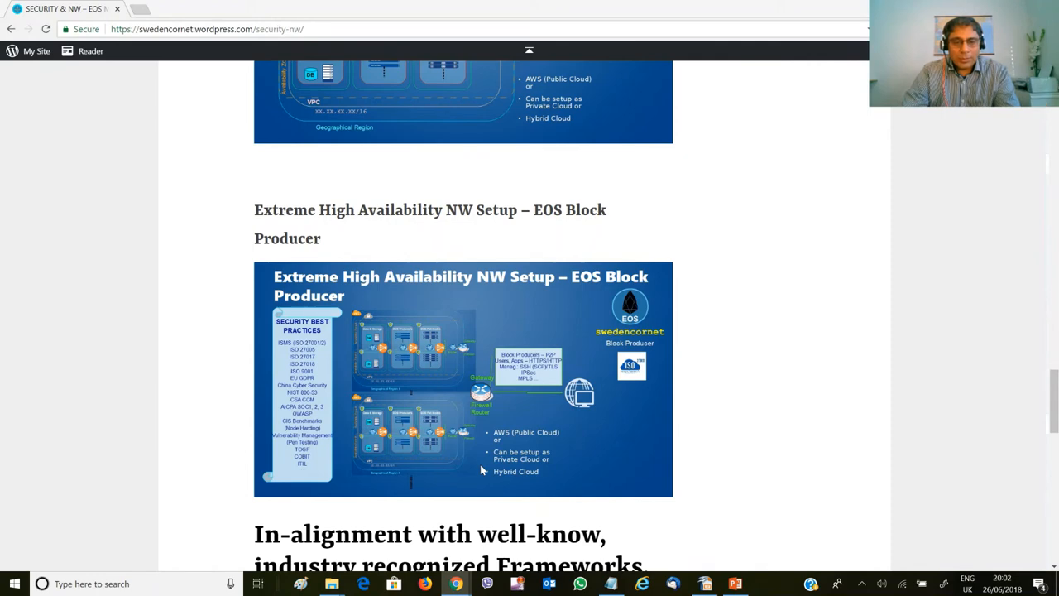
{"action": "mouse_move", "coordinate": [794, 303]}
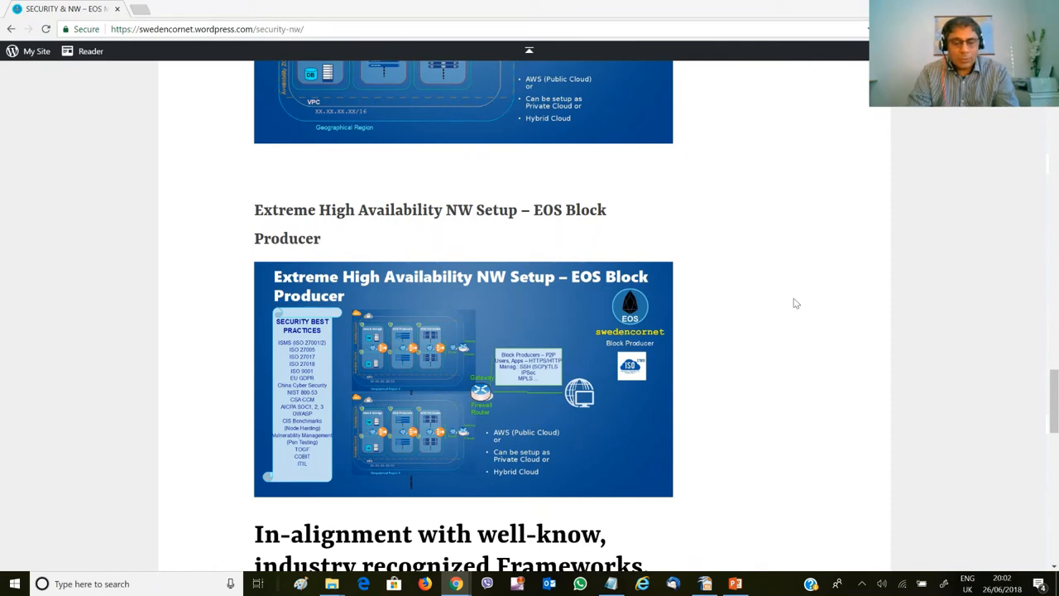
{"action": "scroll", "scroll_direction": "down", "scroll_amount": 3}
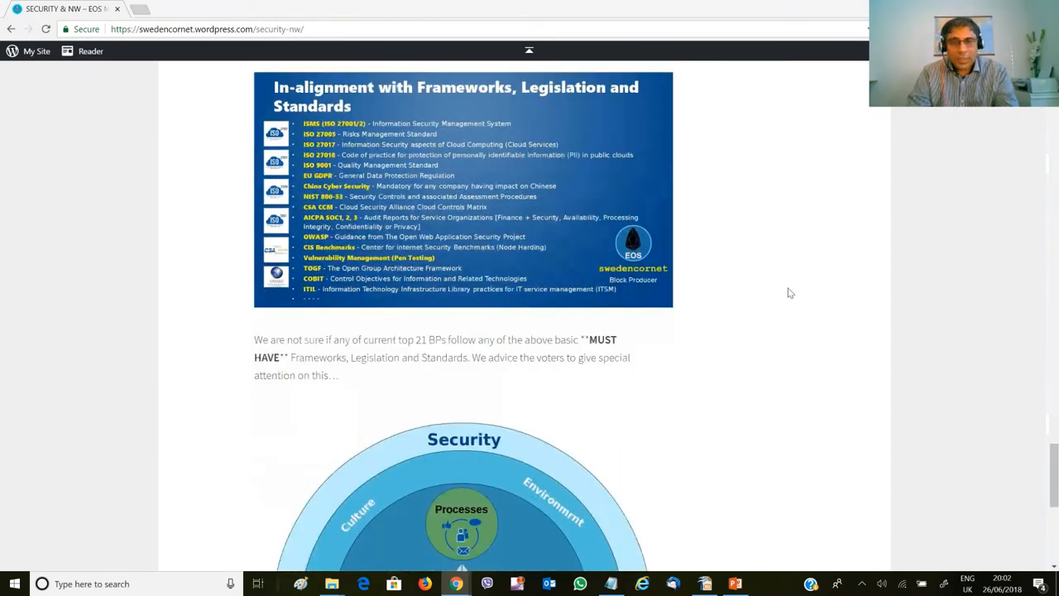
{"action": "scroll", "scroll_direction": "down", "scroll_amount": 3}
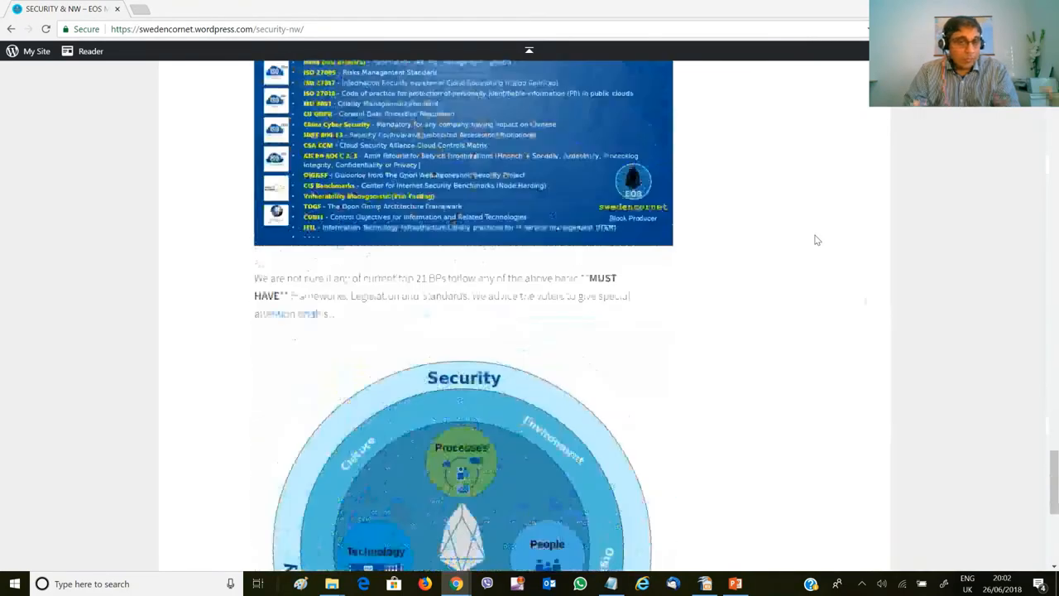
{"action": "scroll", "scroll_direction": "down", "scroll_amount": 3}
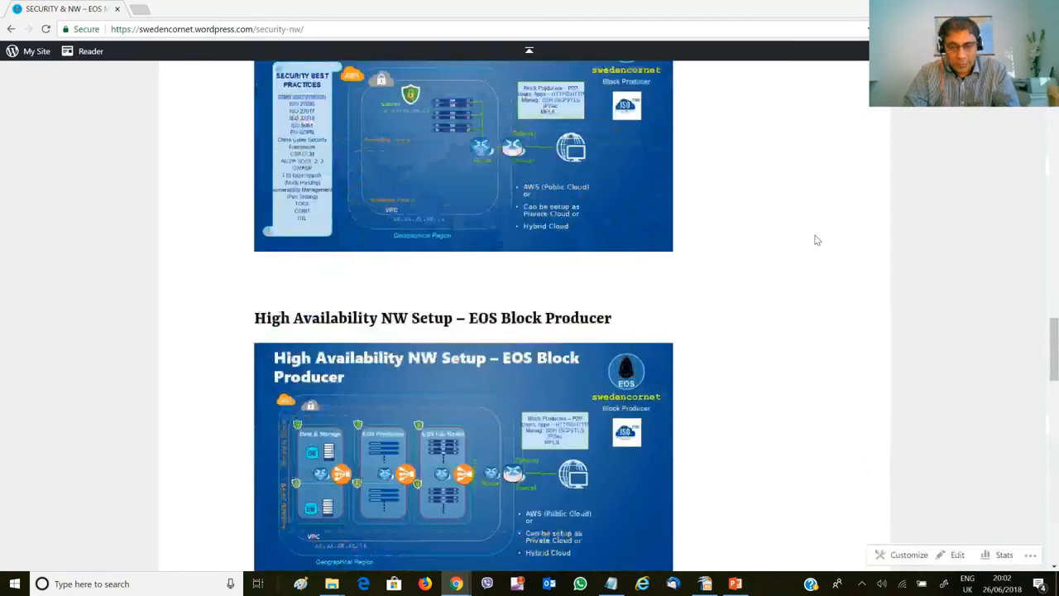
{"action": "scroll", "scroll_direction": "up", "scroll_amount": 3}
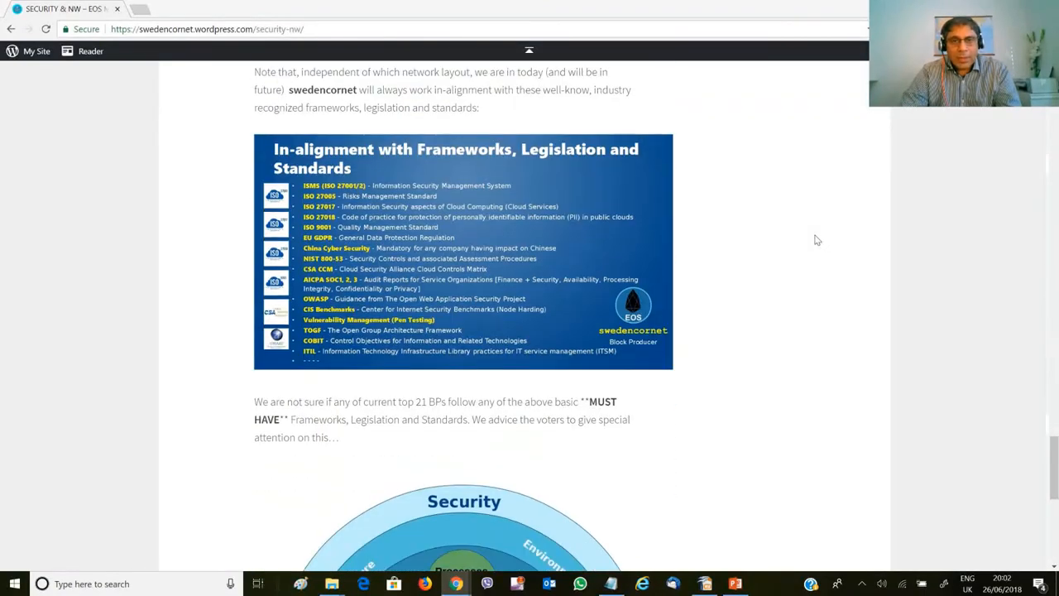
{"action": "scroll", "scroll_direction": "down", "scroll_amount": 3}
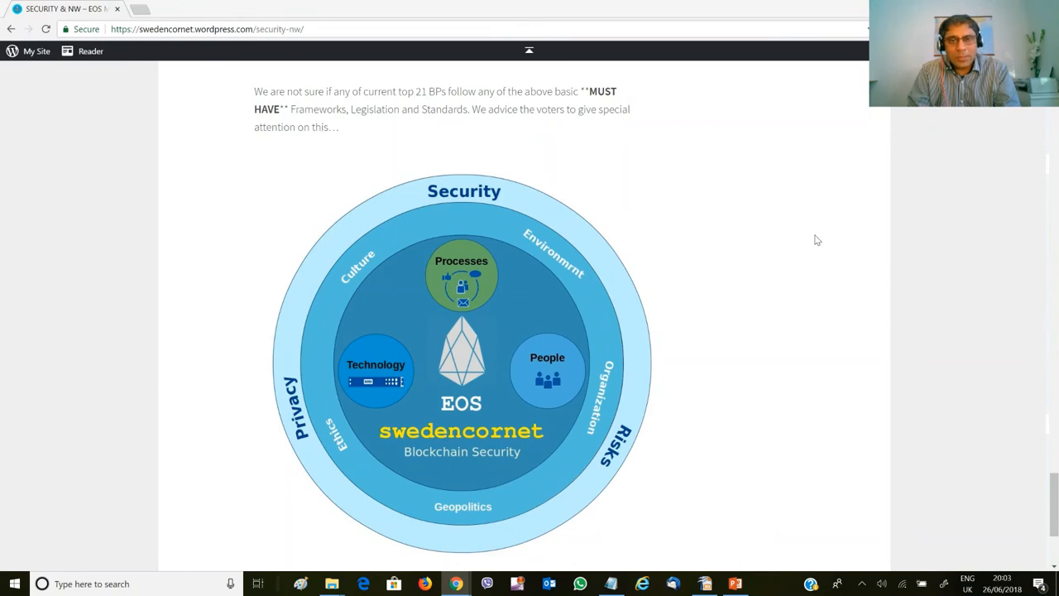
{"action": "scroll", "scroll_direction": "up", "scroll_amount": 3}
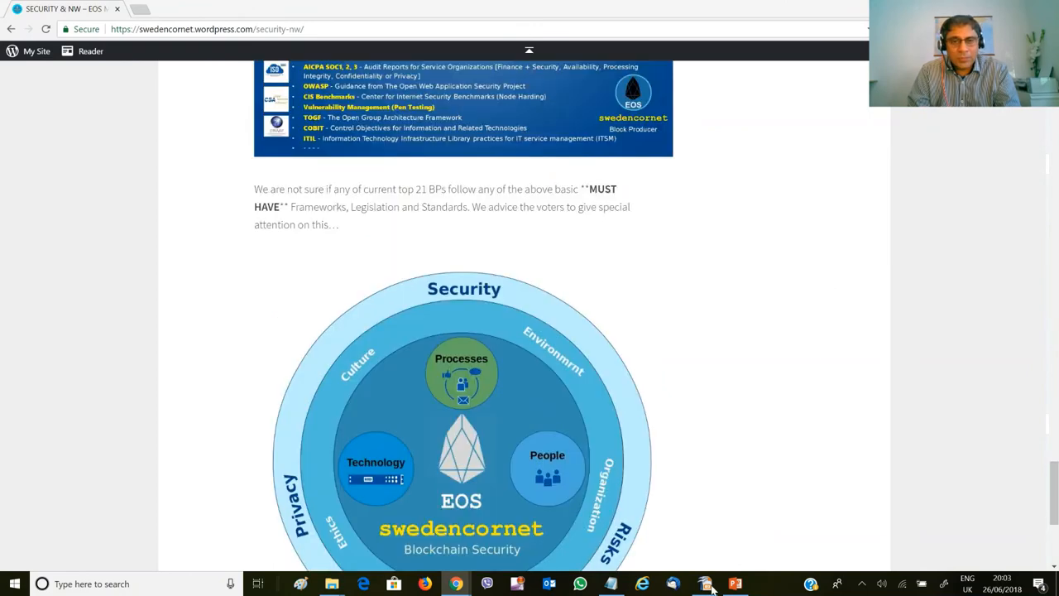
{"action": "scroll", "scroll_direction": "up", "scroll_amount": 3}
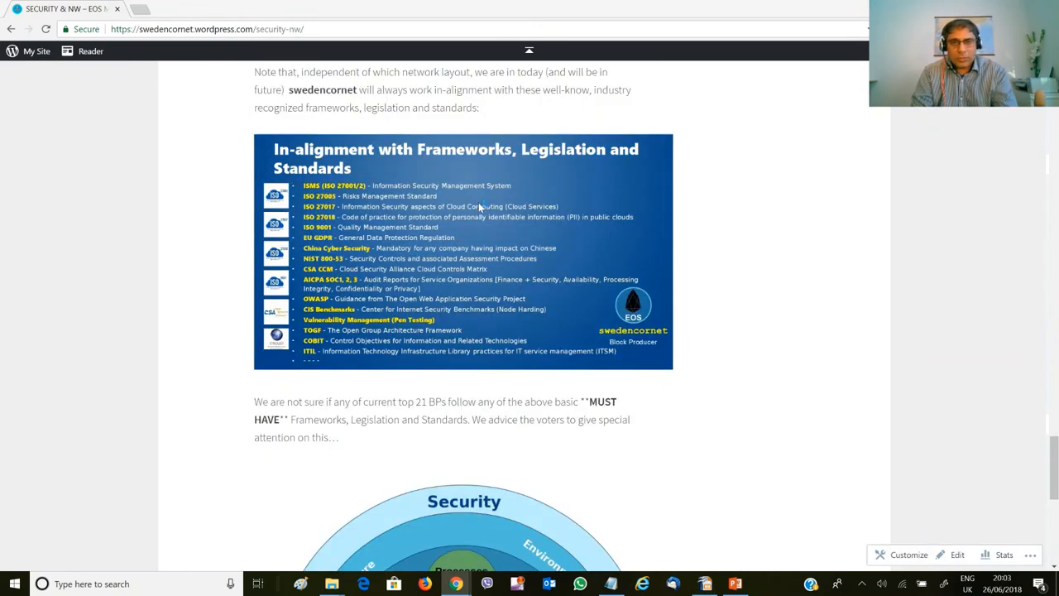
{"action": "mouse_move", "coordinate": [354, 94]}
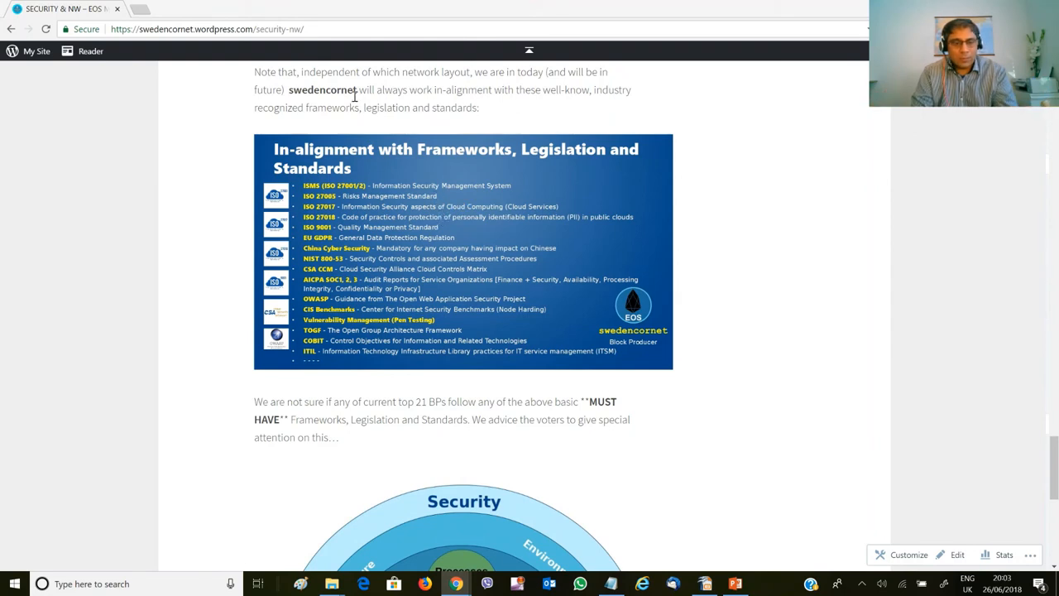
Highlight the sentence about aligning with industry recognized frameworks above the frameworks graphic.
{"action": "left_click_drag", "start_coordinate": [351, 90], "coordinate": [361, 108]}
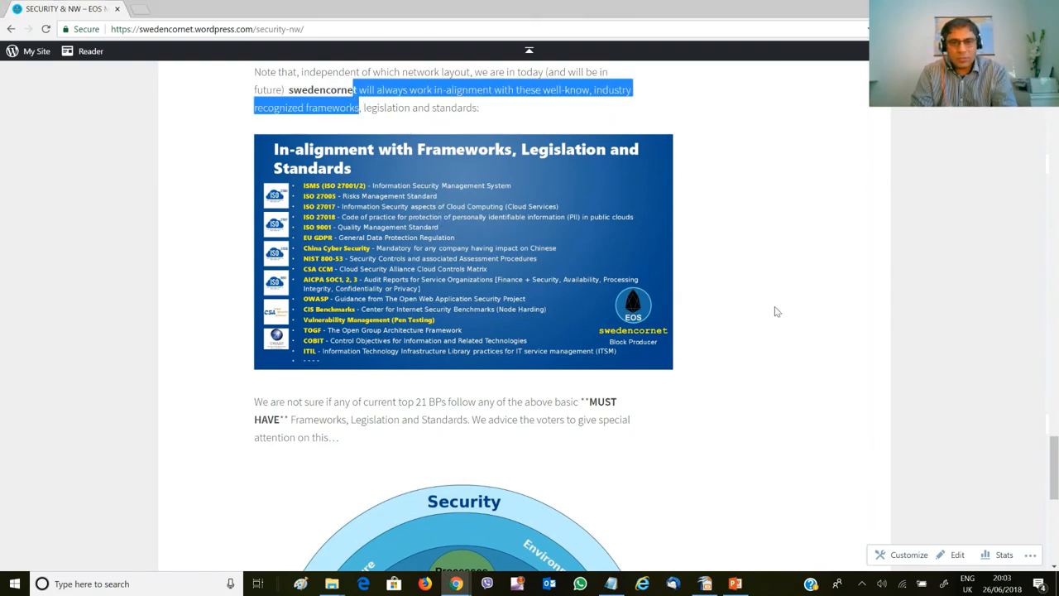
{"action": "scroll", "scroll_direction": "up", "scroll_amount": 3}
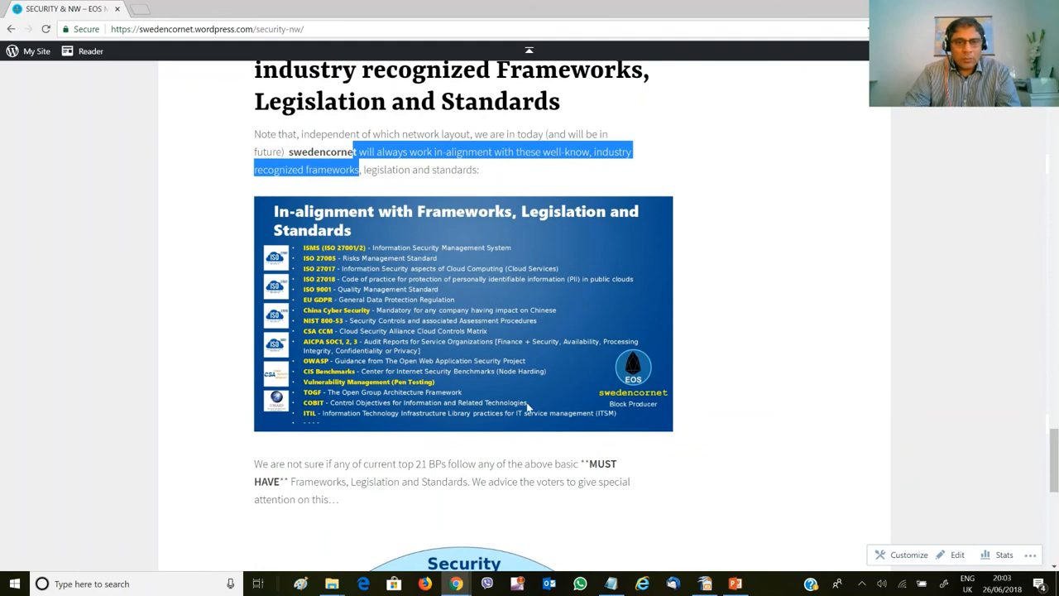
{"action": "mouse_move", "coordinate": [405, 288]}
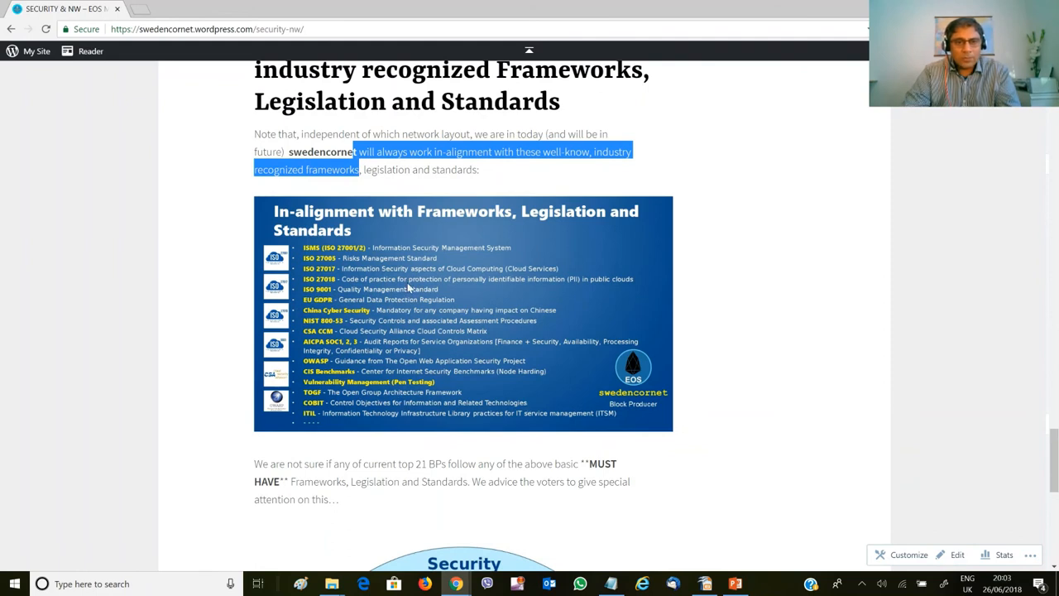
{"action": "mouse_move", "coordinate": [278, 232]}
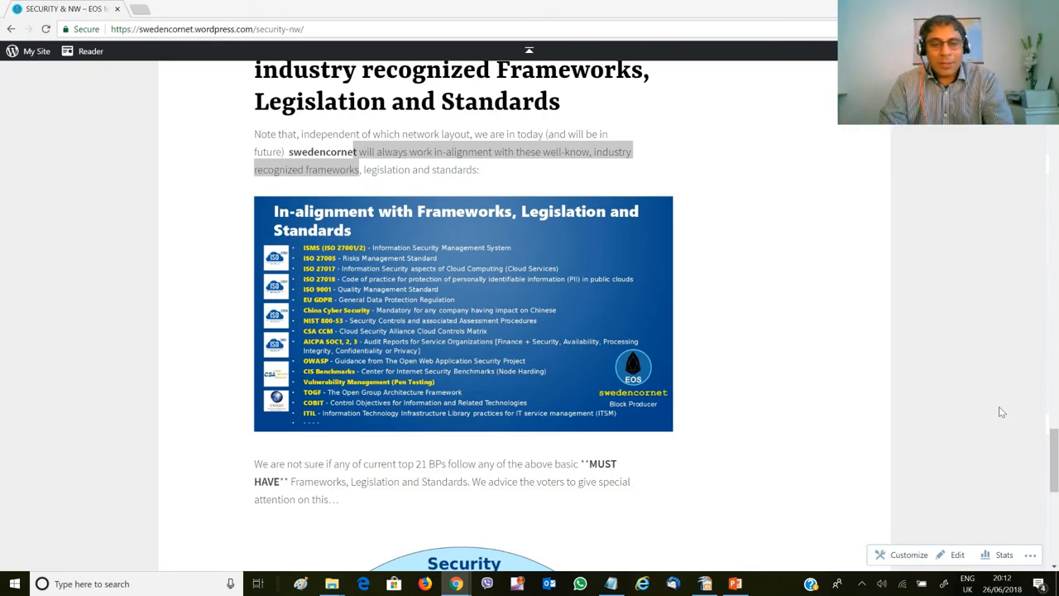
Scroll to the top of the Security & NW page showing the Vote for swedencornet banner and article heading.
{"action": "scroll", "scroll_direction": "up", "scroll_amount": 3}
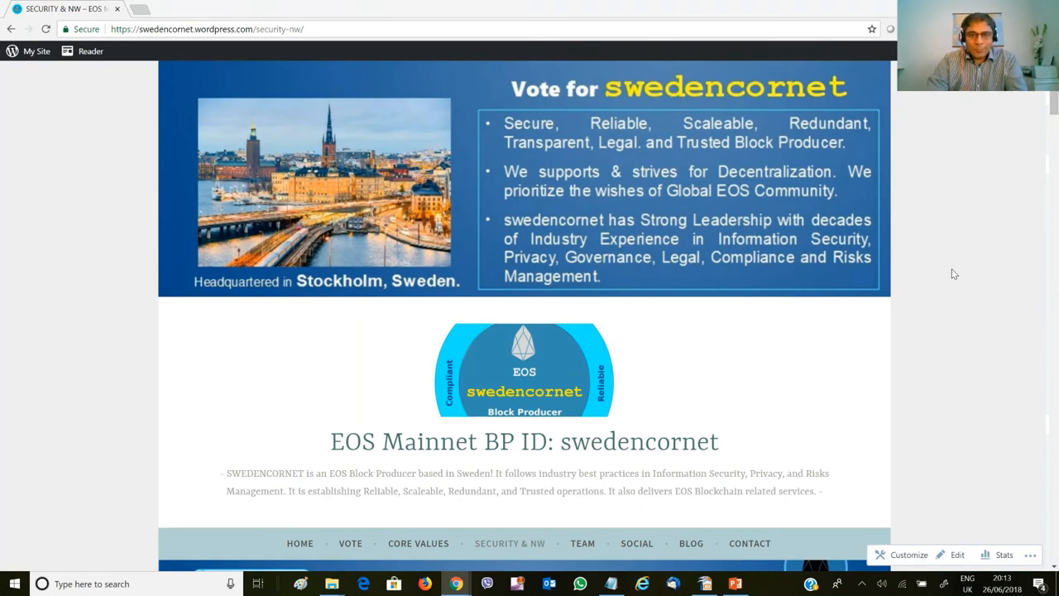
{"action": "scroll", "scroll_direction": "down", "scroll_amount": 3}
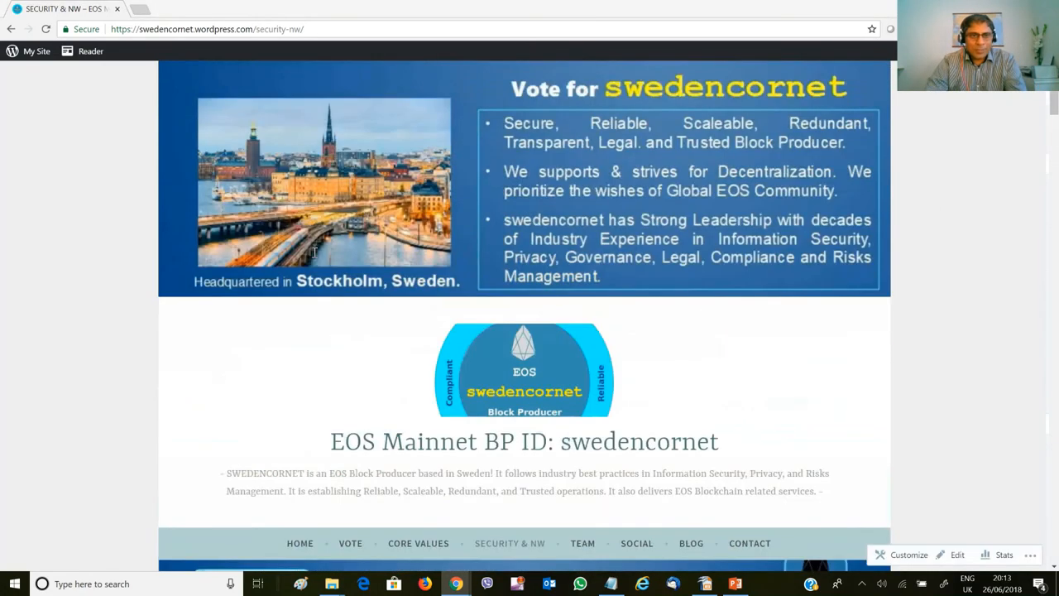
{"action": "scroll", "scroll_direction": "down", "scroll_amount": 3}
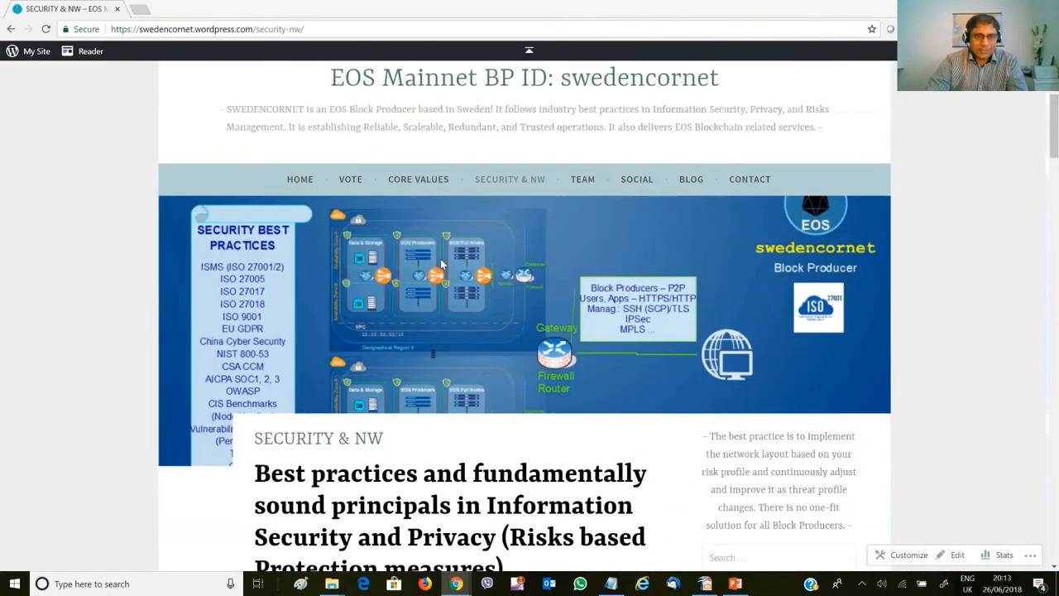
{"action": "scroll", "scroll_direction": "up", "scroll_amount": 3}
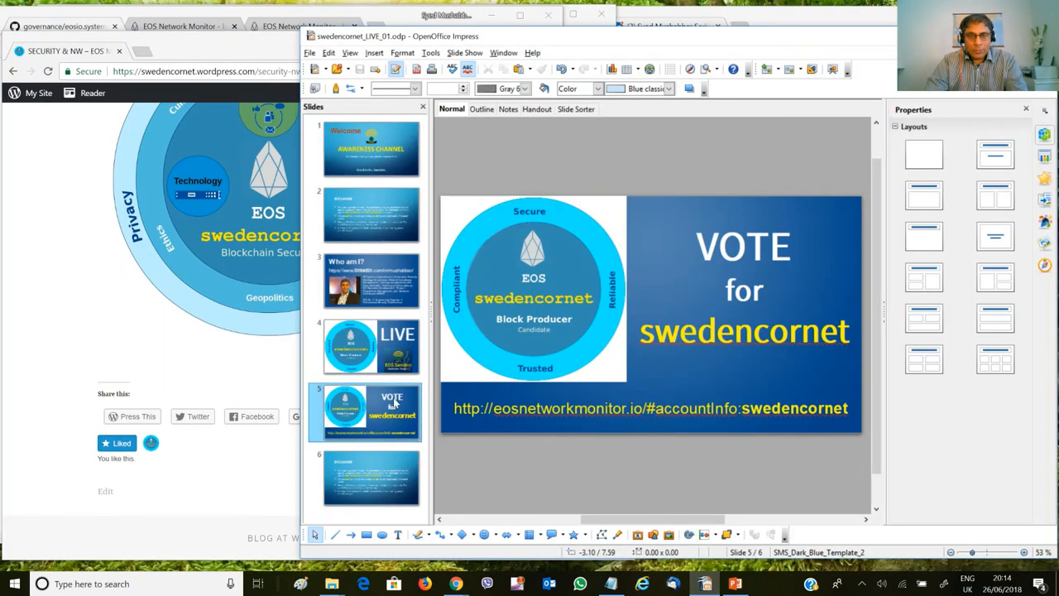
{"action": "mouse_move", "coordinate": [371, 410]}
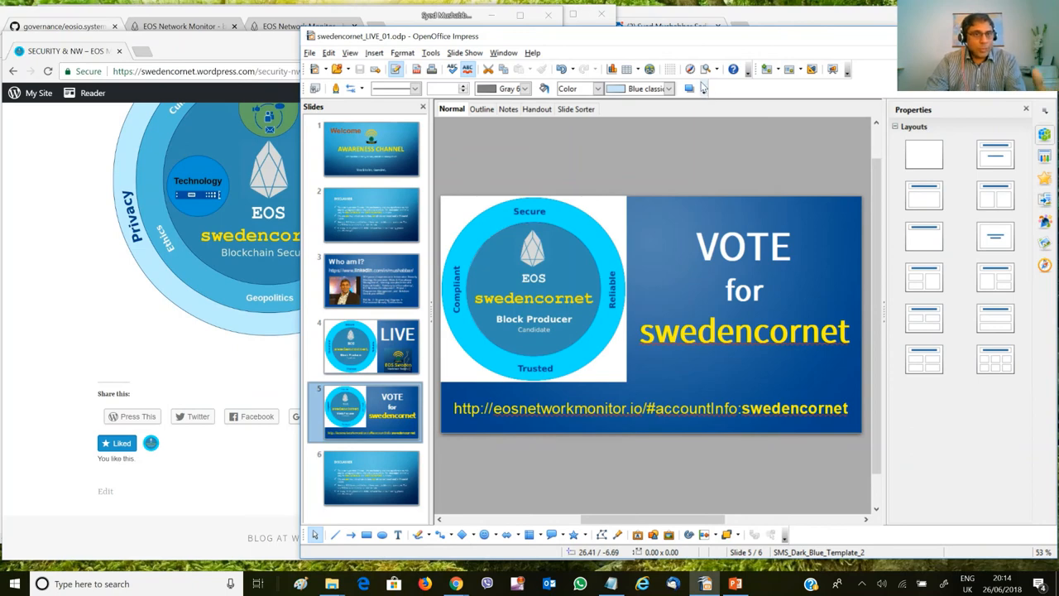
{"action": "mouse_move", "coordinate": [811, 122]}
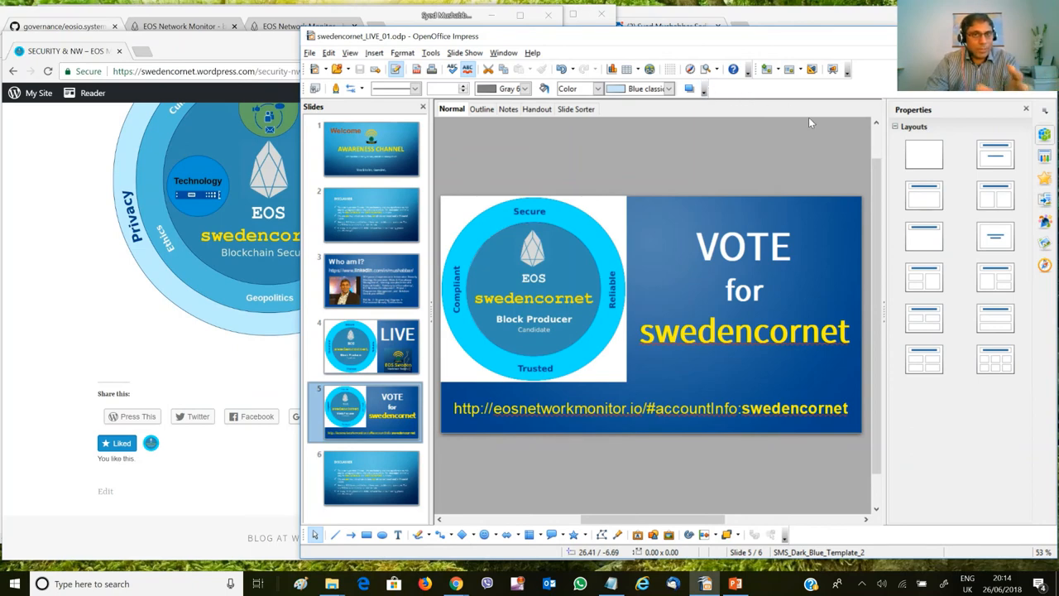